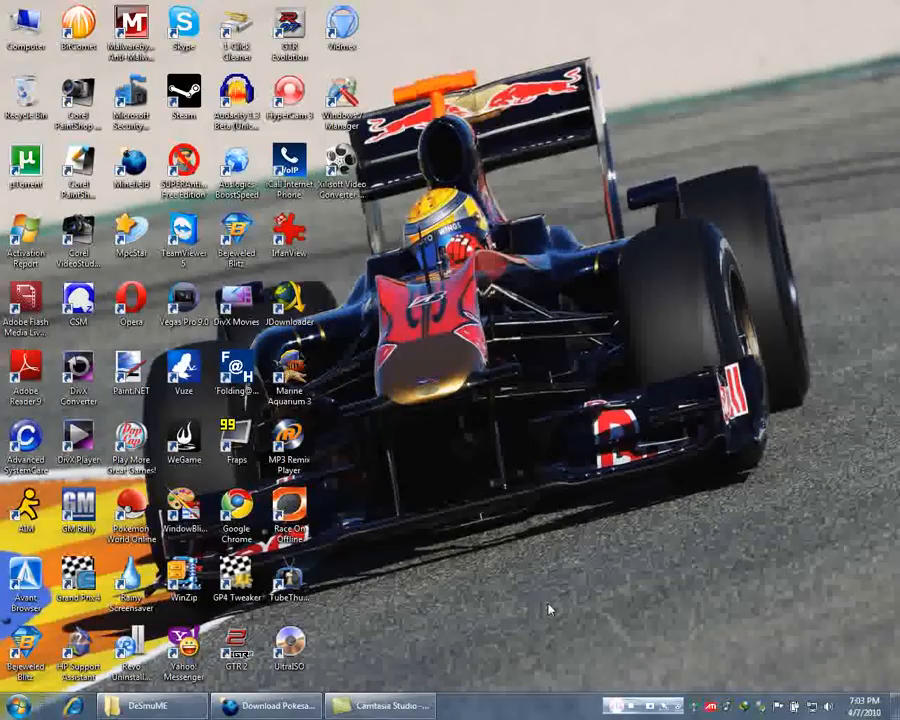
pyautogui.moveTo(464, 460)
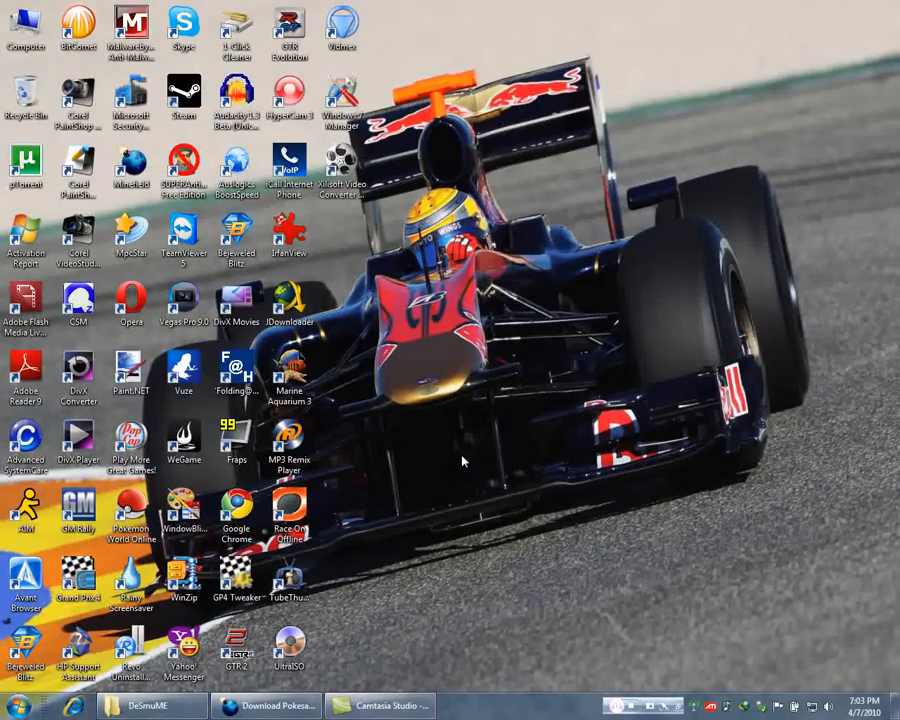
pyautogui.moveTo(458, 436)
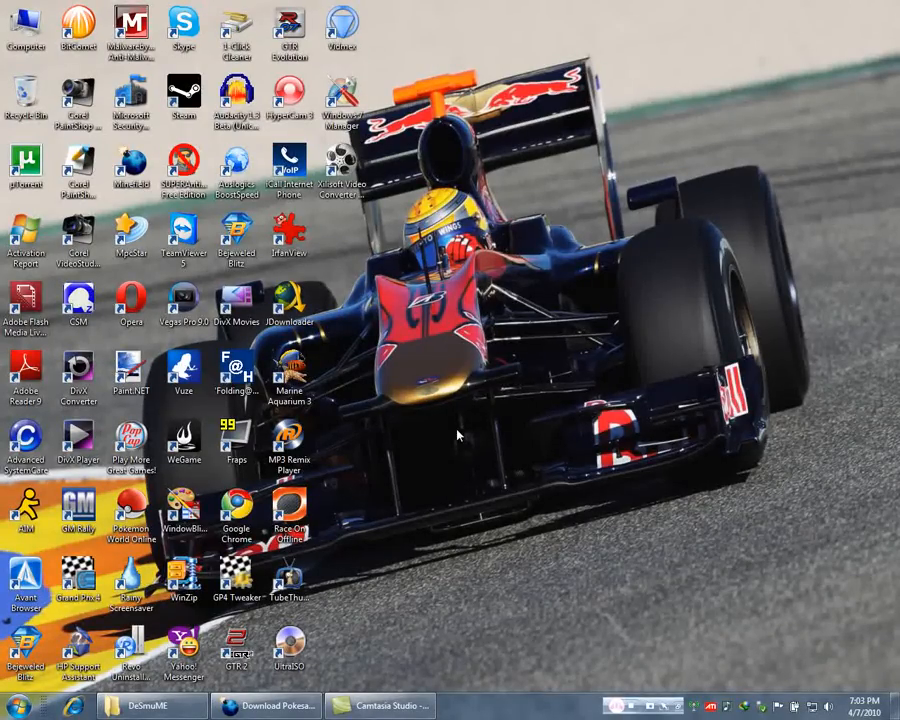
pyautogui.moveTo(464, 488)
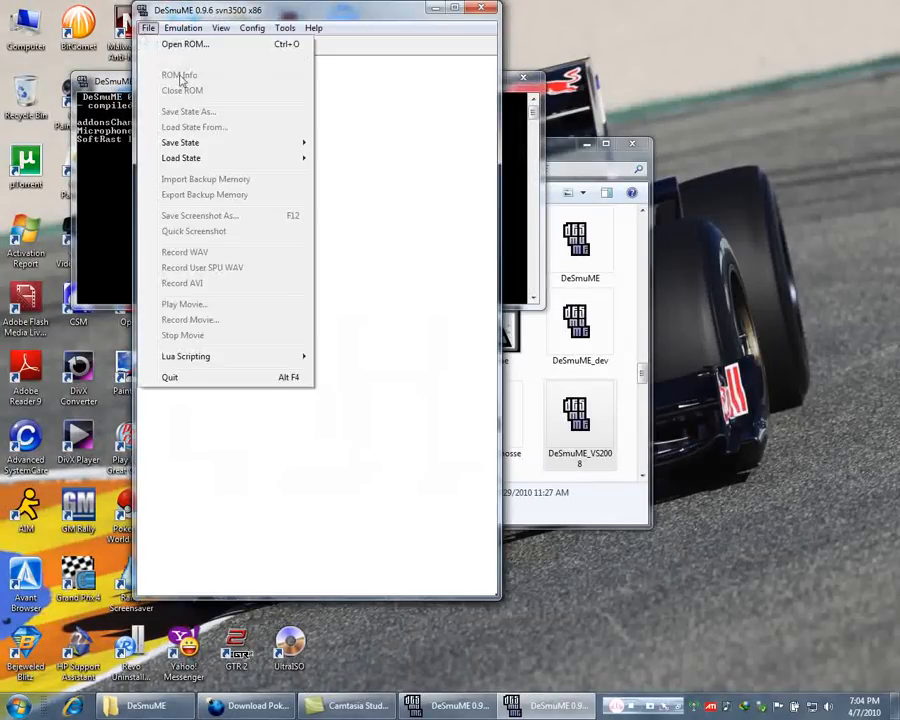
pyautogui.moveTo(184, 60)
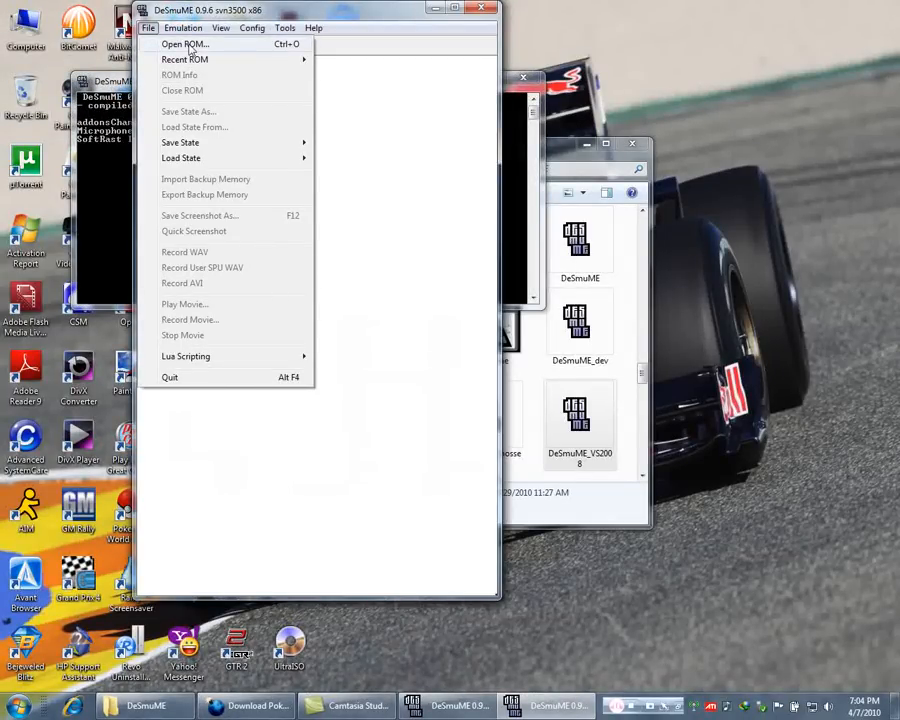
# Browse DeSmuME's File menu, noting the Import/Export Backup Memory options.
pyautogui.click(184, 44)
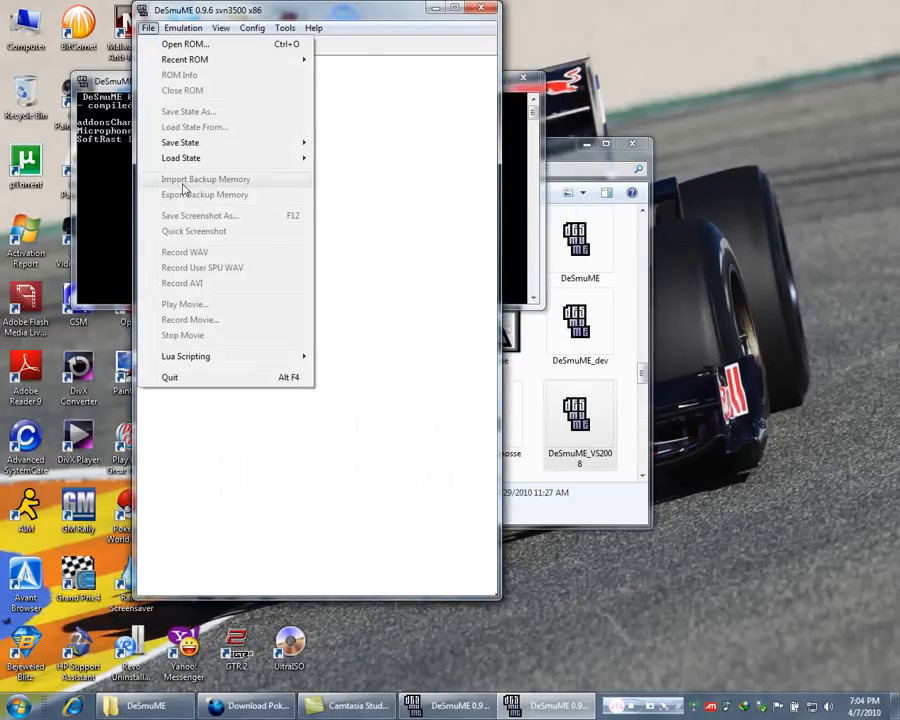
pyautogui.moveTo(190, 196)
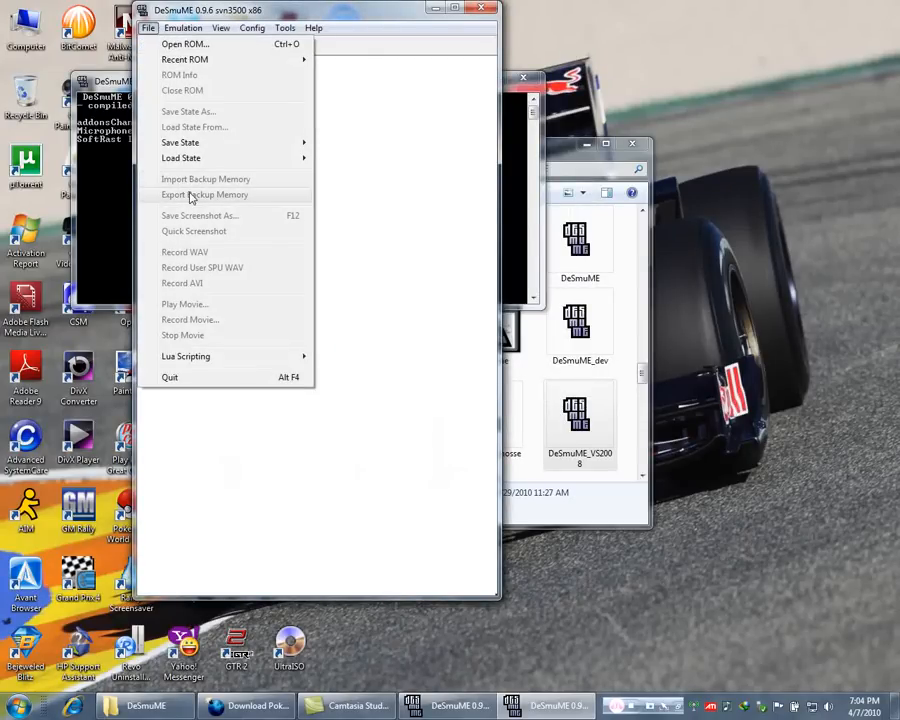
pyautogui.moveTo(250, 152)
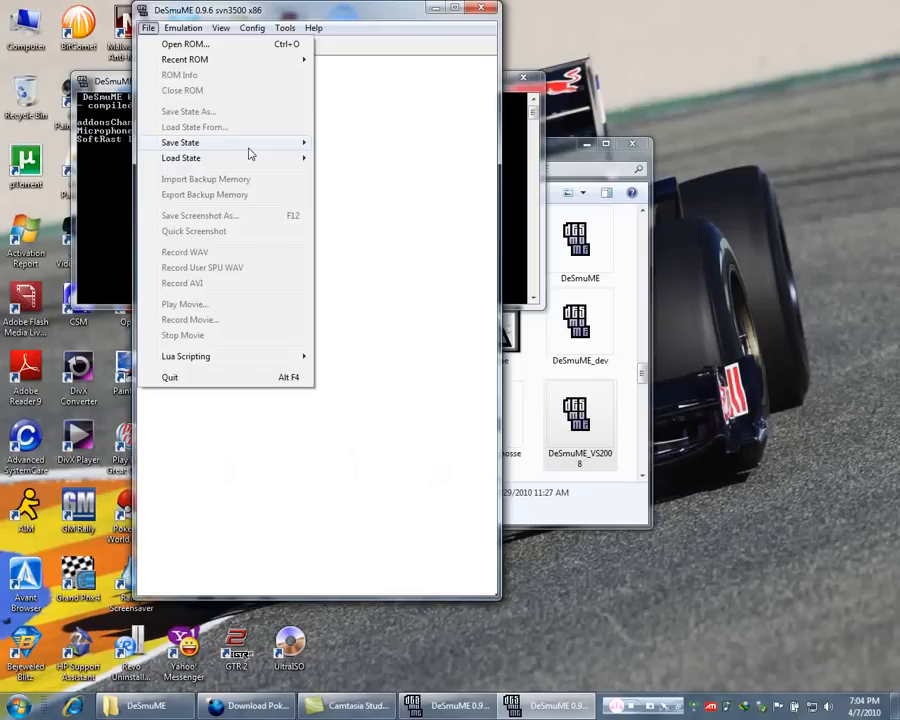
pyautogui.moveTo(204, 194)
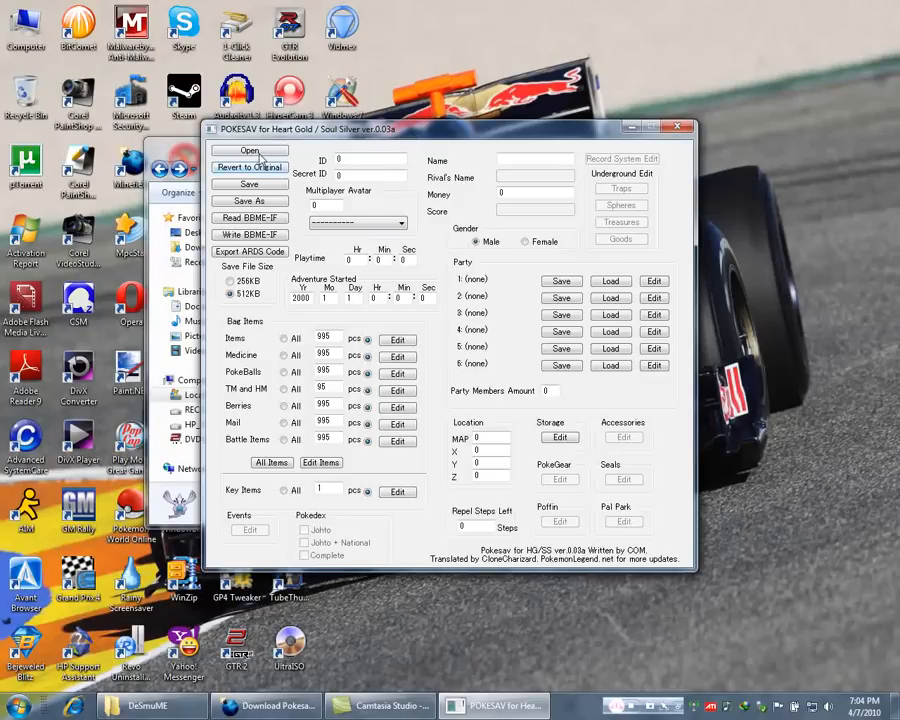
# Load the HeartGold save file named 30 from the DeSmuME folder.
pyautogui.click(248, 156)
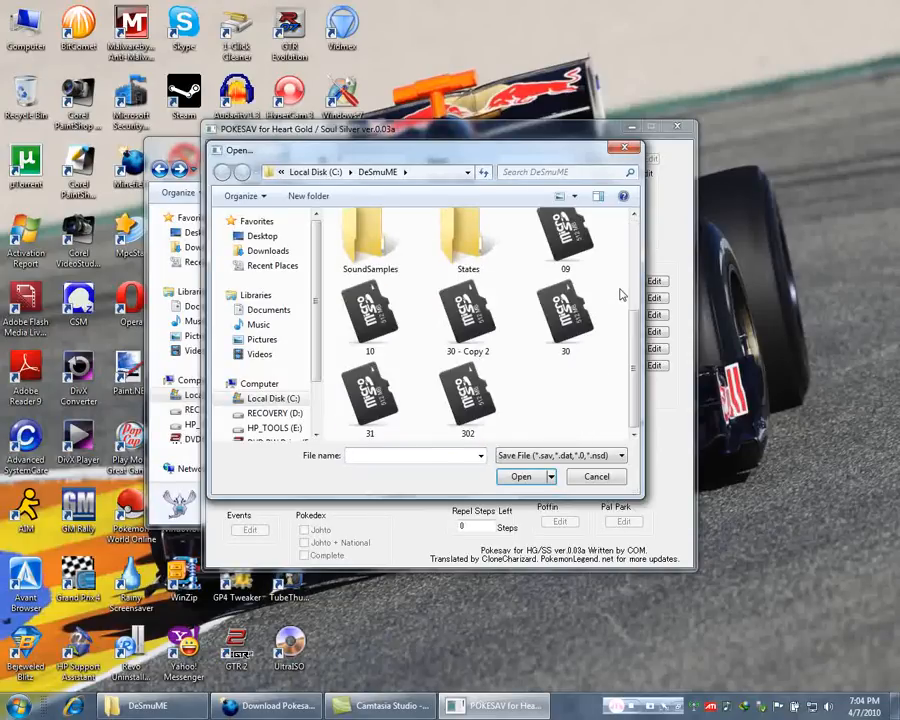
pyautogui.moveTo(528, 324)
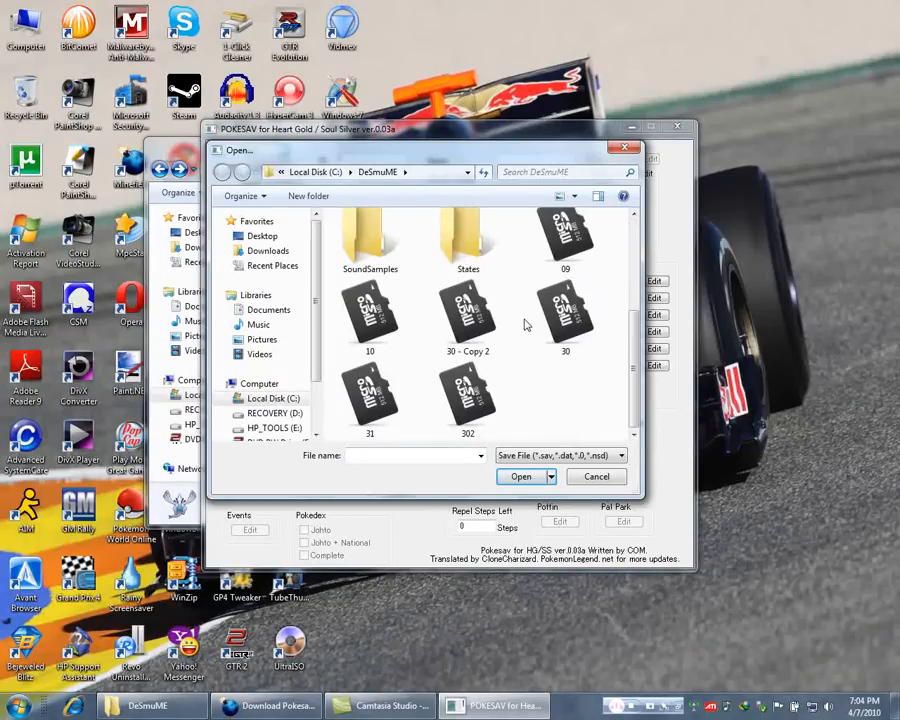
pyautogui.click(564, 316)
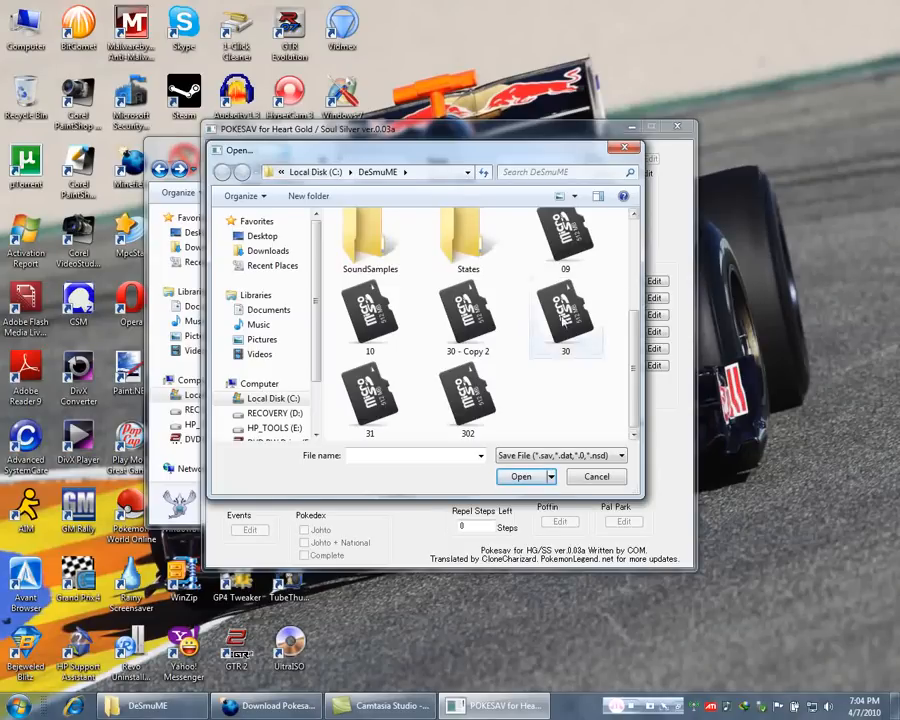
pyautogui.moveTo(564, 316)
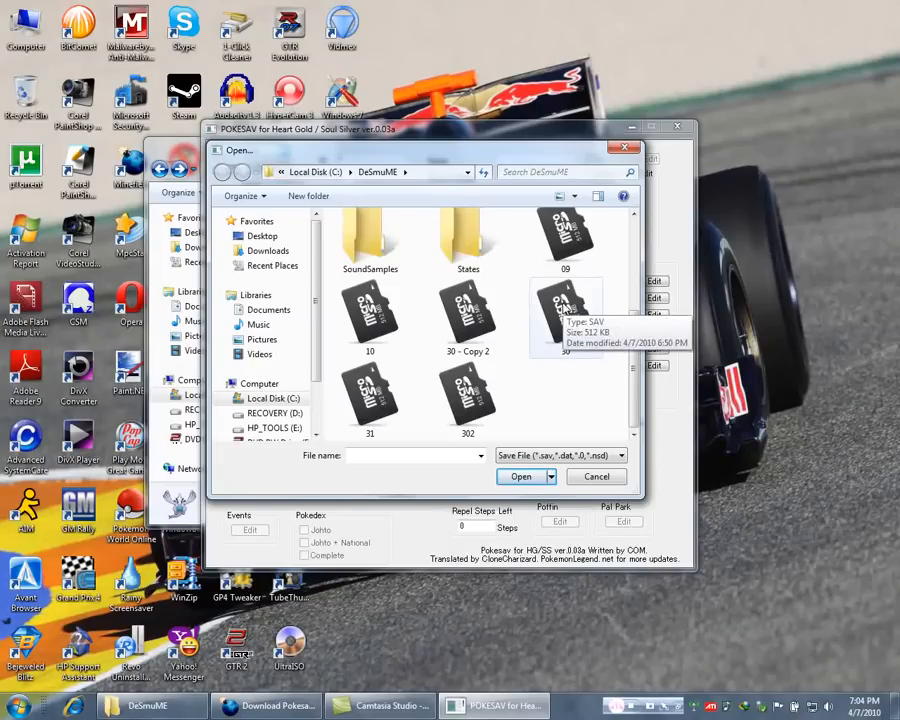
pyautogui.click(520, 476)
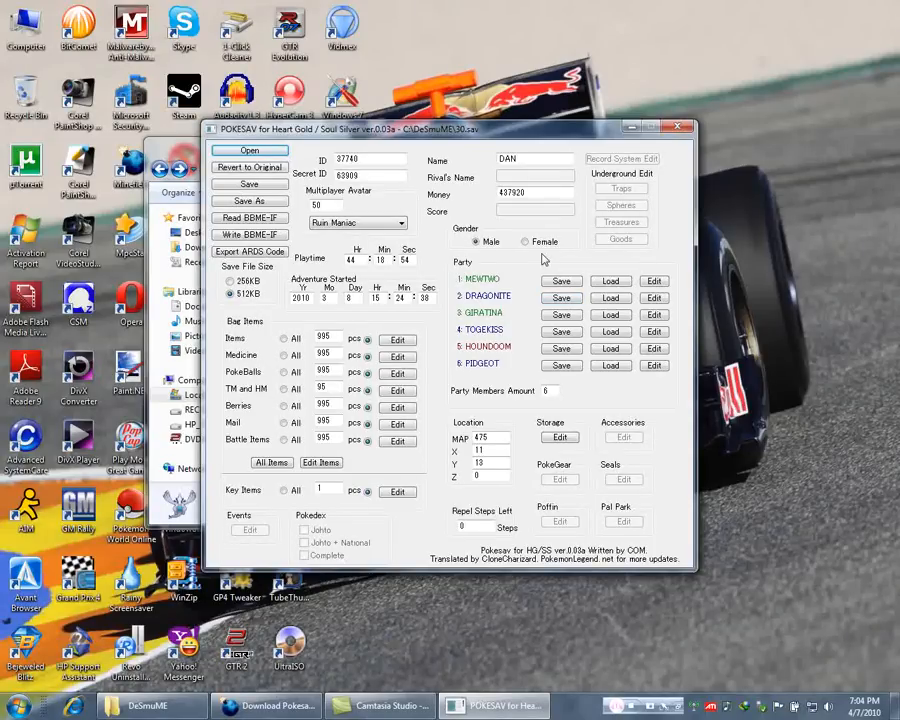
pyautogui.moveTo(552, 352)
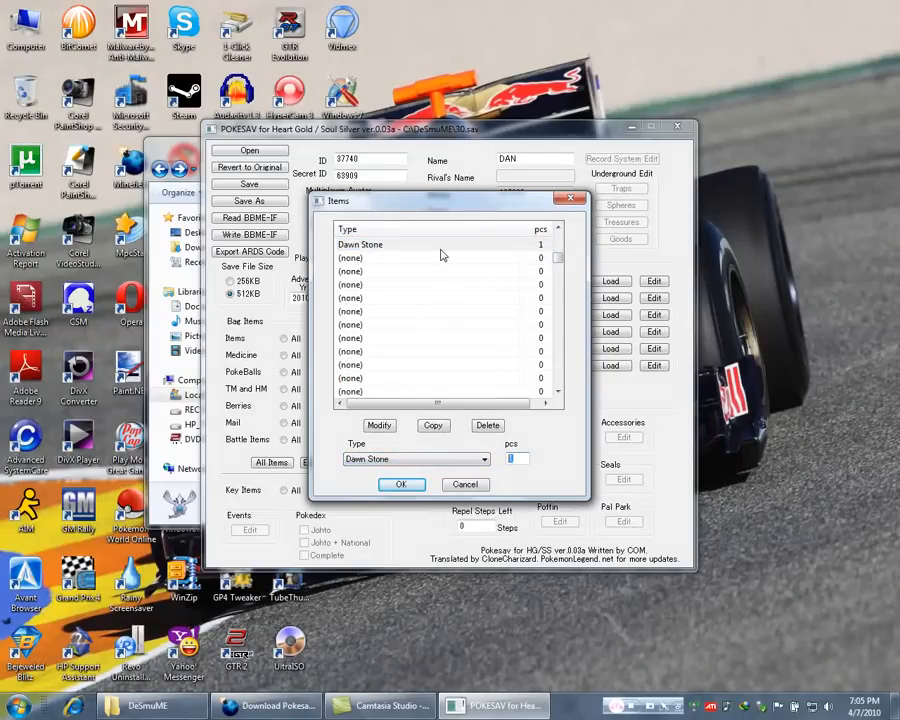
# Set the Dawn Stone quantity to 3 in the Items pocket.
pyautogui.write('3')
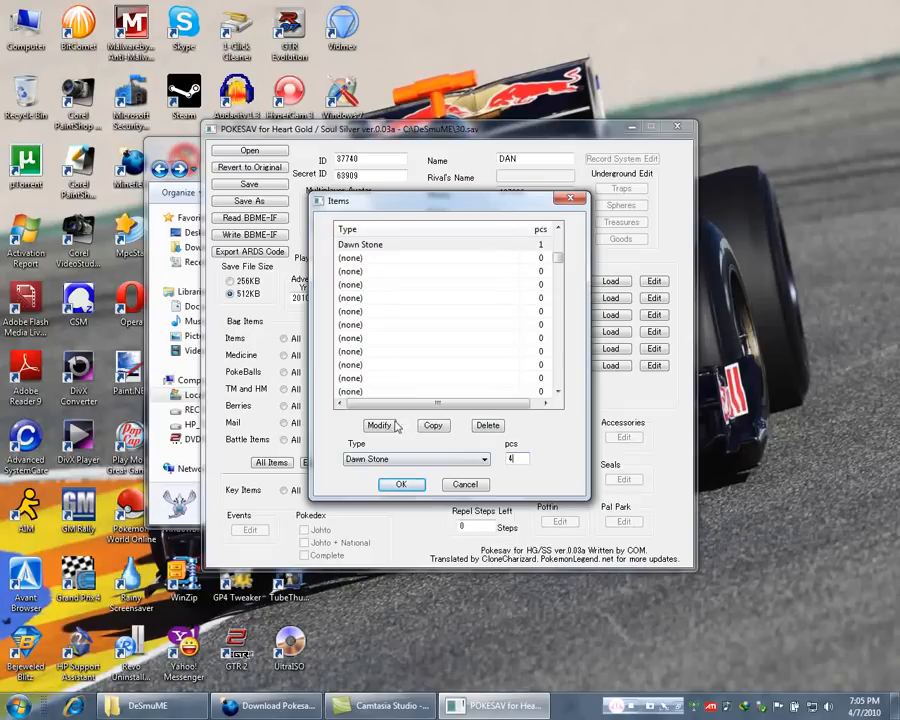
pyautogui.click(380, 424)
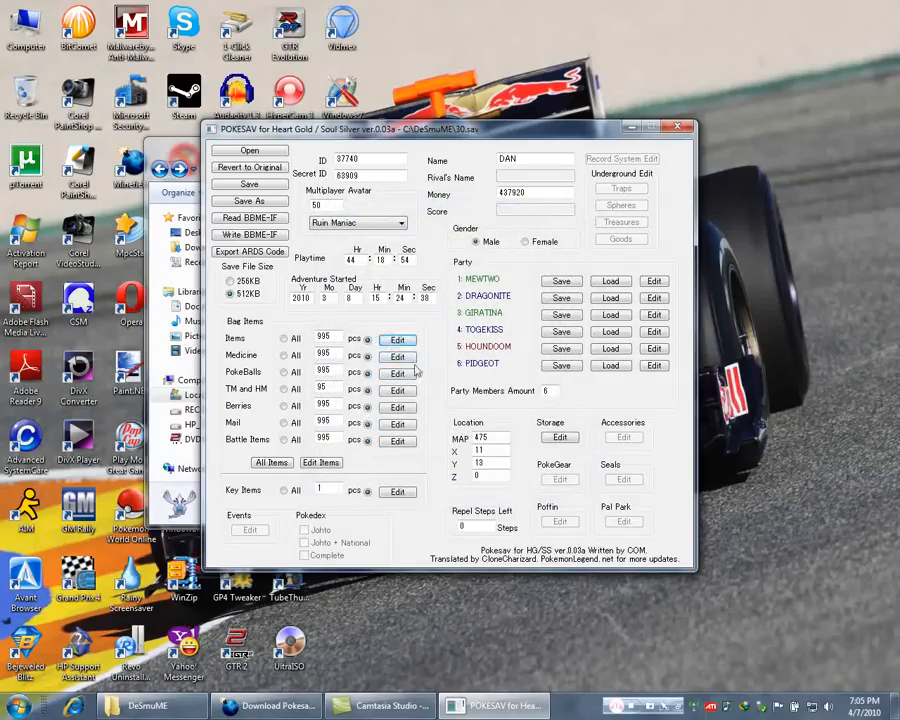
# Add Dive Balls to the Poké Ball pocket.
pyautogui.click(396, 374)
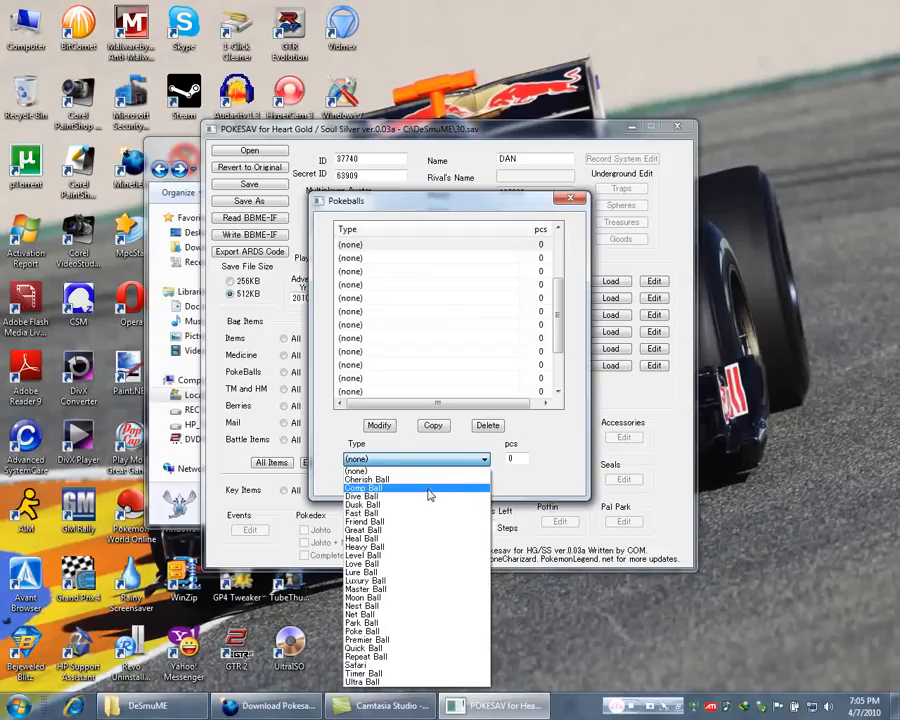
pyautogui.click(360, 496)
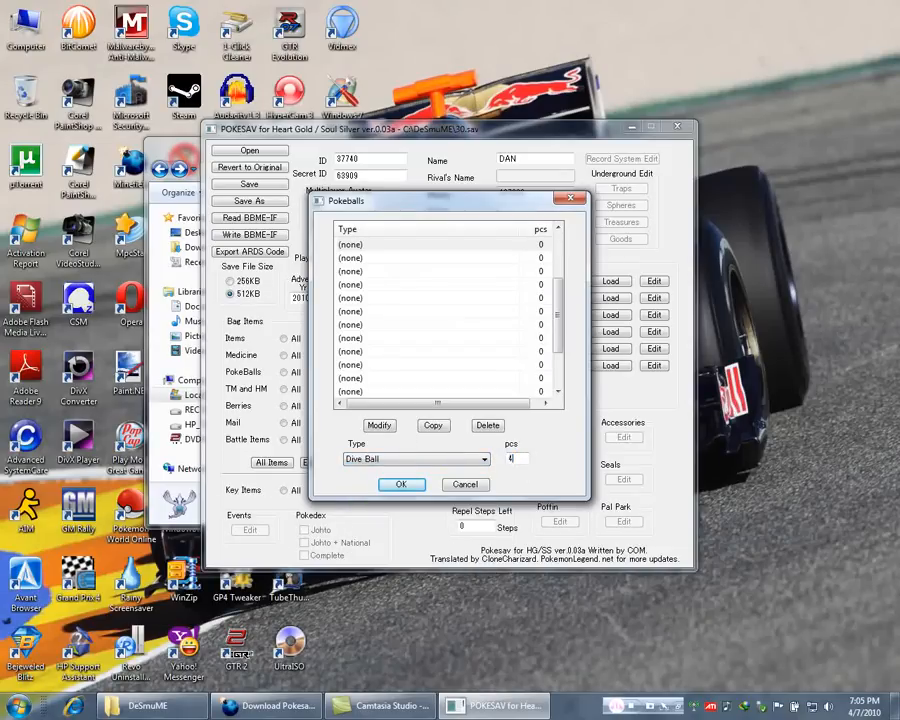
pyautogui.click(378, 424)
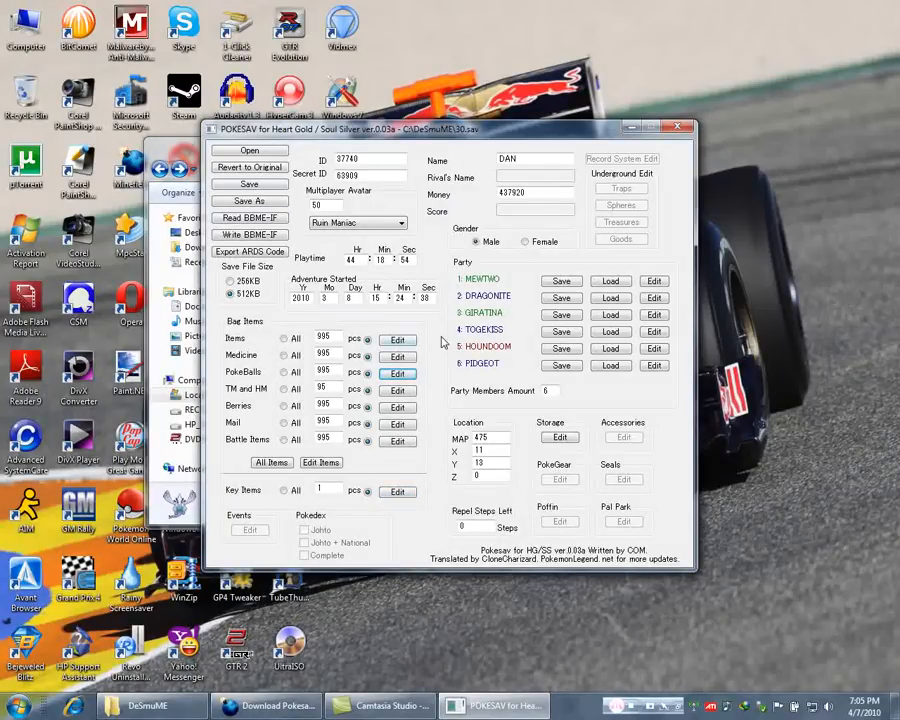
# Bring up the Pokémon Edit Menu for party slot 6, PIDGEOT.
pyautogui.click(534, 160)
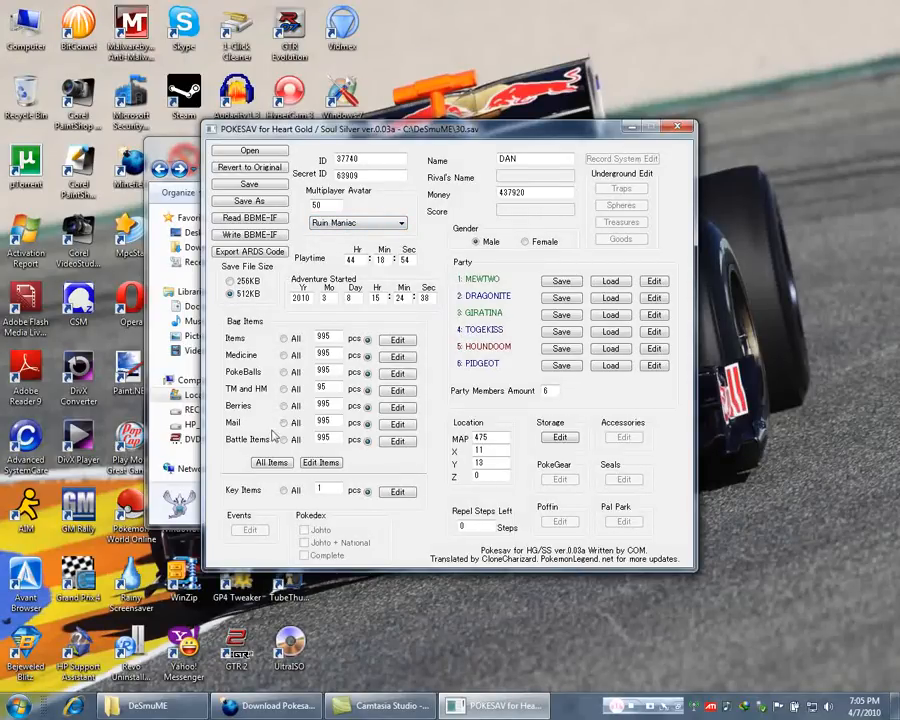
pyautogui.moveTo(624, 268)
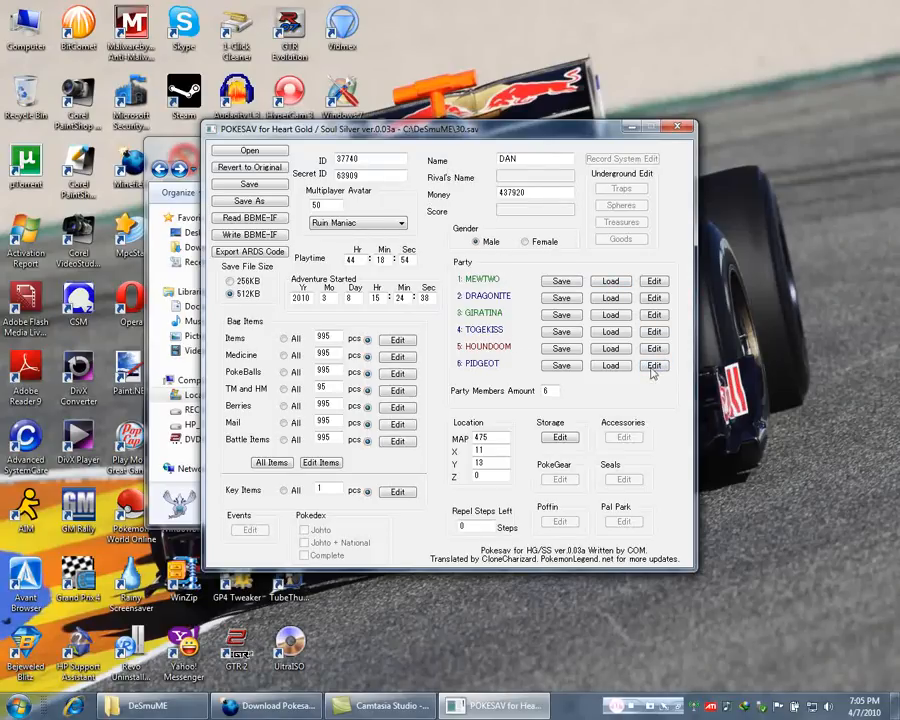
pyautogui.click(654, 364)
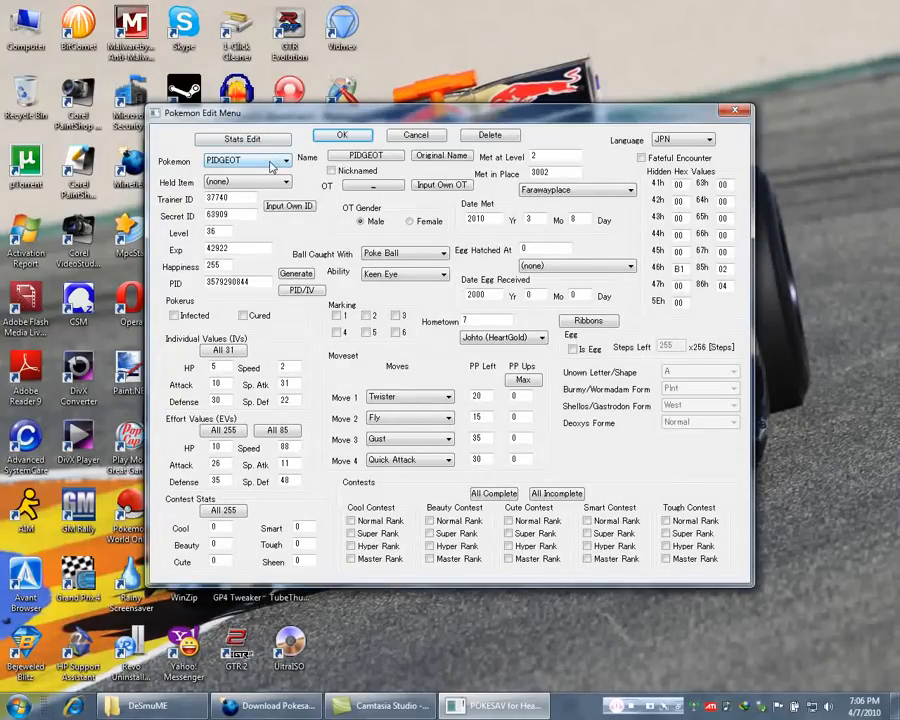
# Set the language to English and change the species to CELEBI with its original name.
pyautogui.click(704, 140)
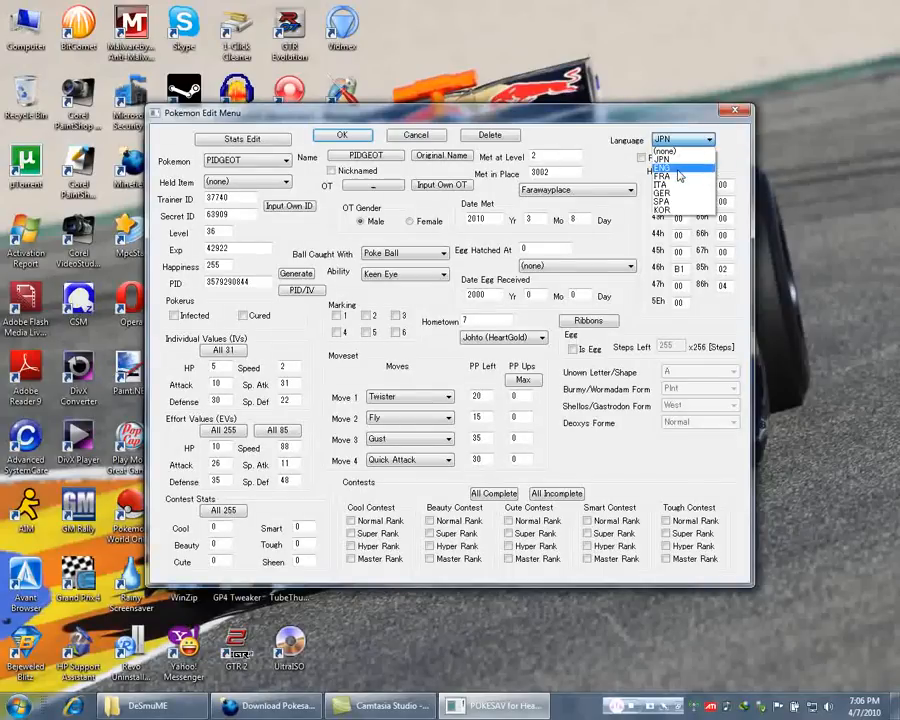
pyautogui.click(664, 150)
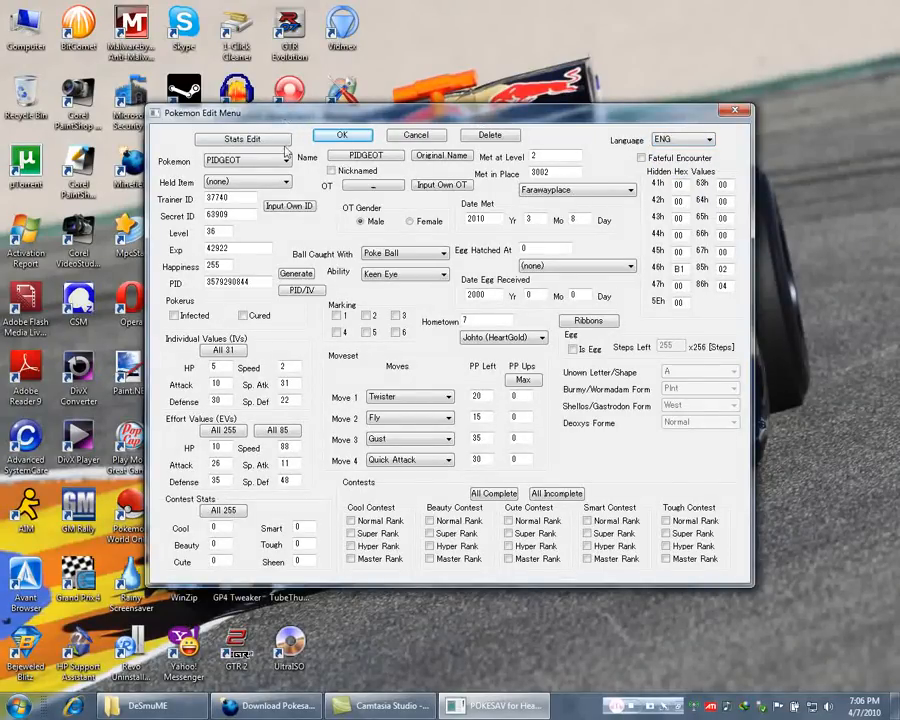
pyautogui.click(284, 160)
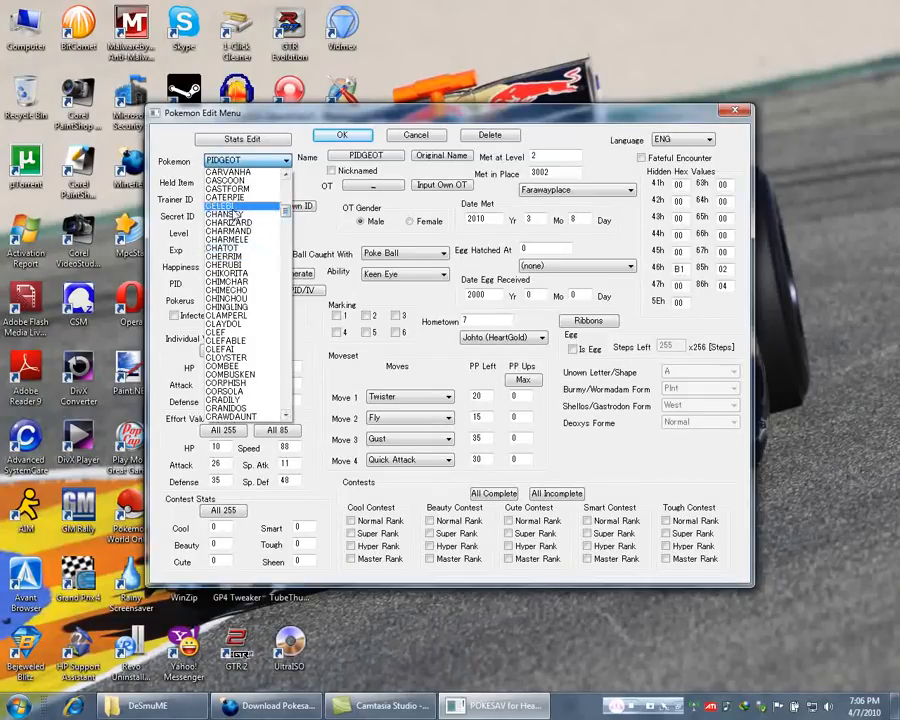
pyautogui.click(230, 204)
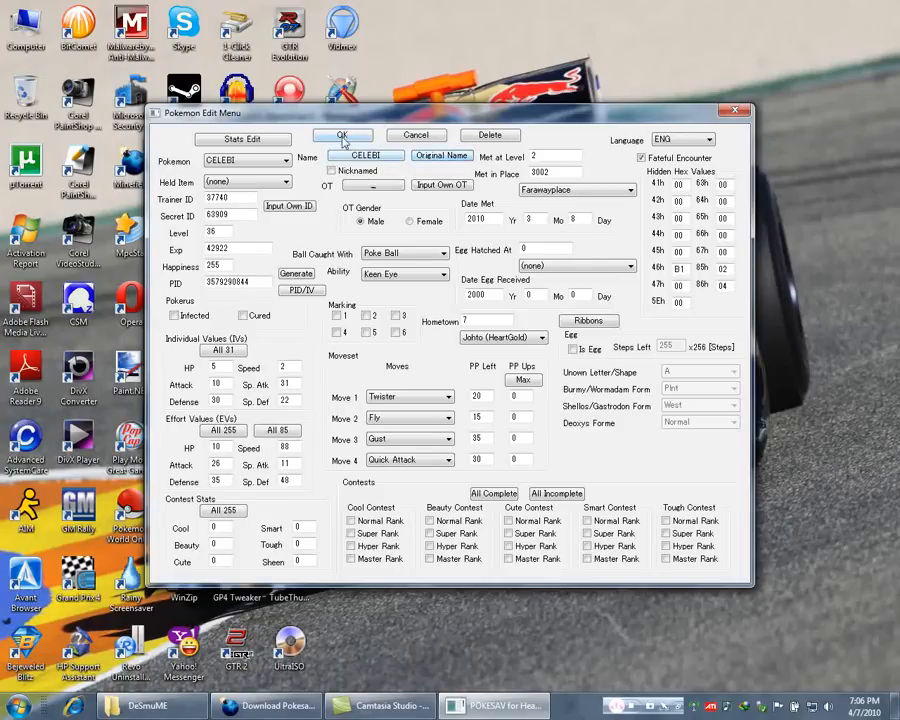
# Set the original trainer to DAN, the save's own player.
pyautogui.write('DAN')
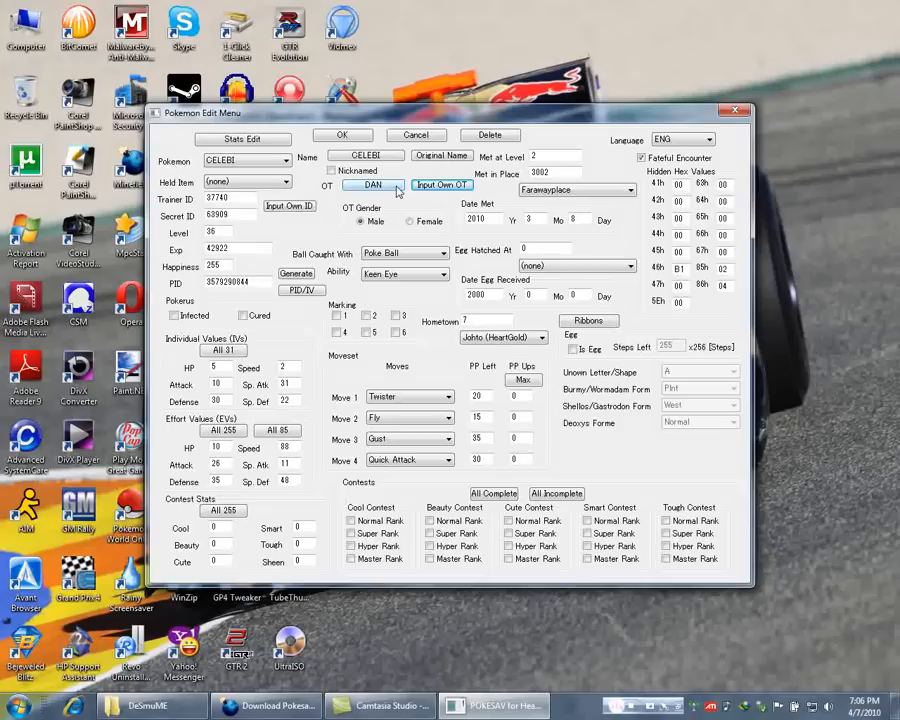
pyautogui.click(300, 290)
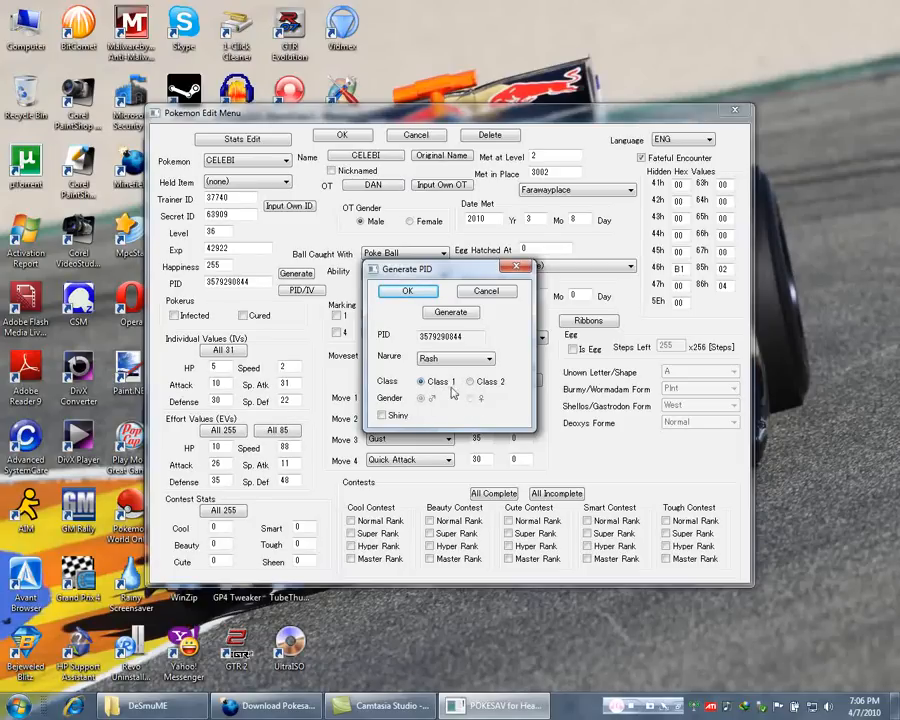
pyautogui.moveTo(492, 420)
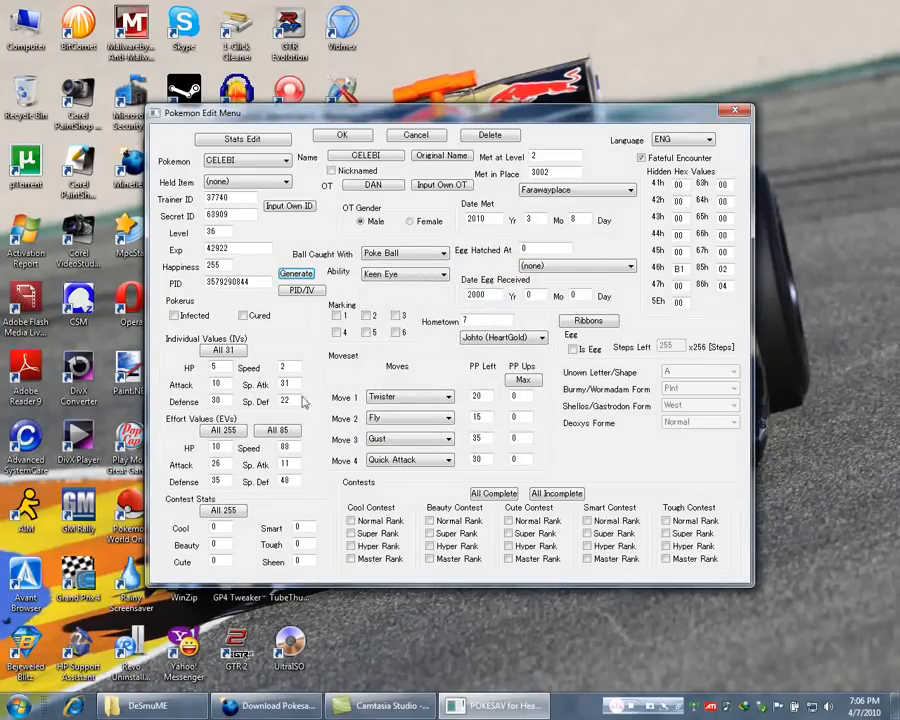
# Change the species to PICHU at level 35, keeping the CELEBI name.
pyautogui.click(224, 430)
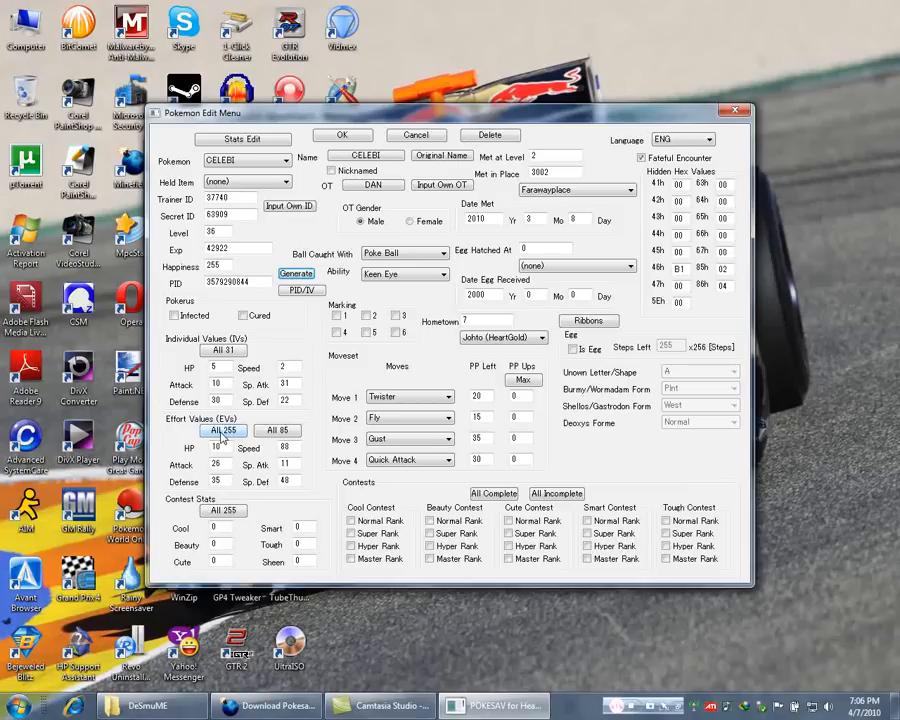
pyautogui.moveTo(228, 442)
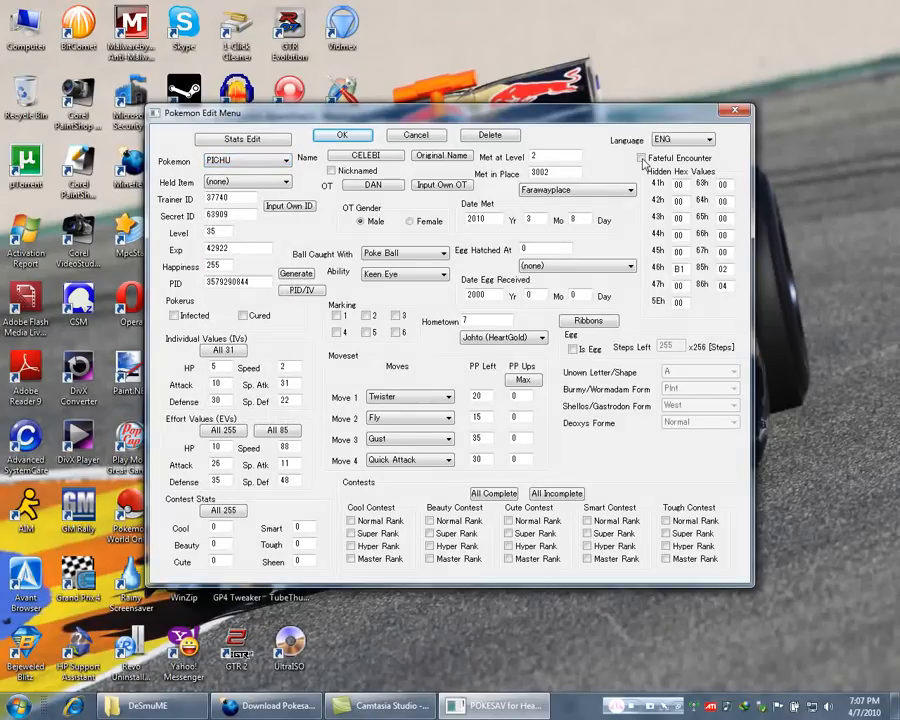
pyautogui.click(300, 290)
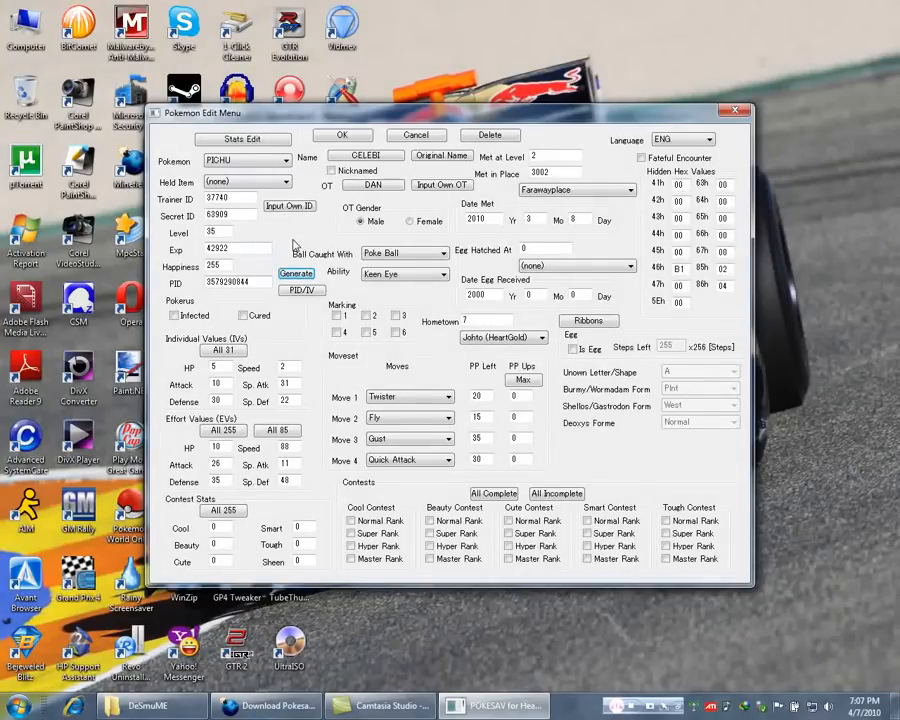
pyautogui.moveTo(292, 240)
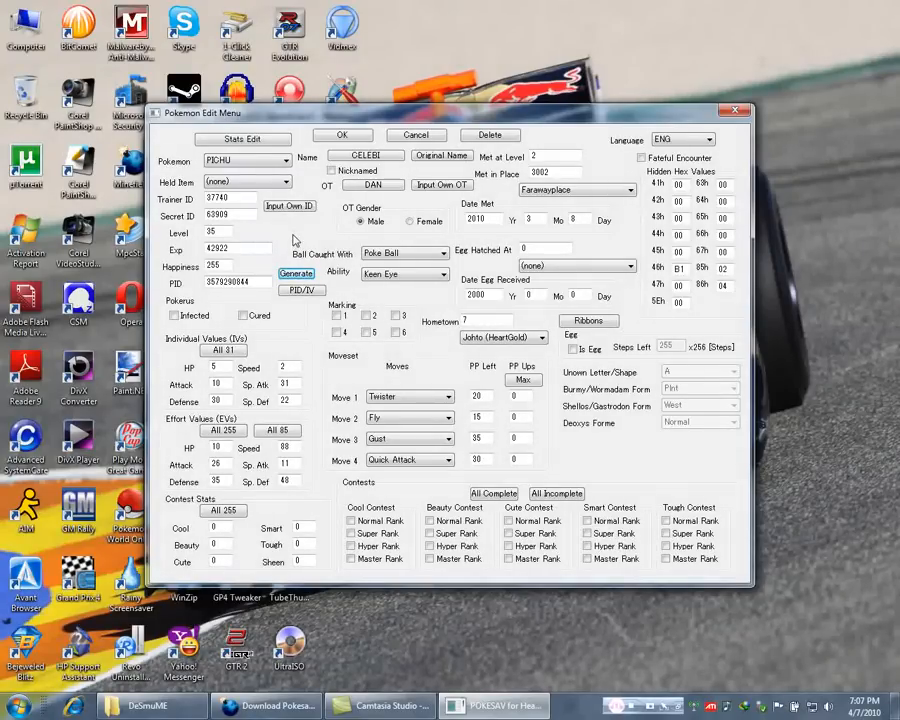
# Mark the Pokémon as an egg, keep Poke Ball as the capture ball, and confirm the edits.
pyautogui.click(572, 348)
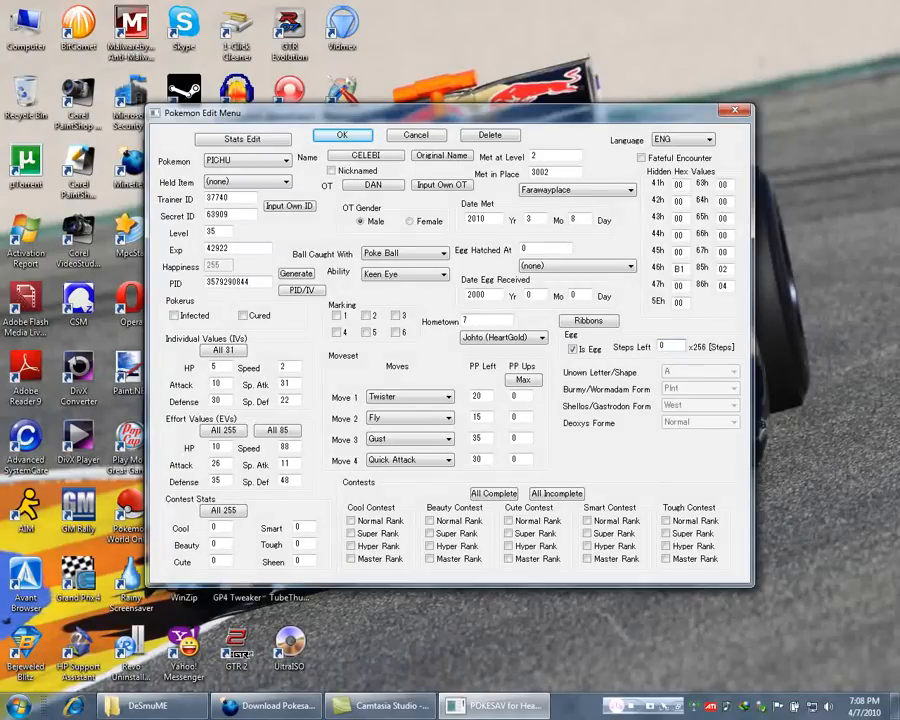
pyautogui.click(664, 348)
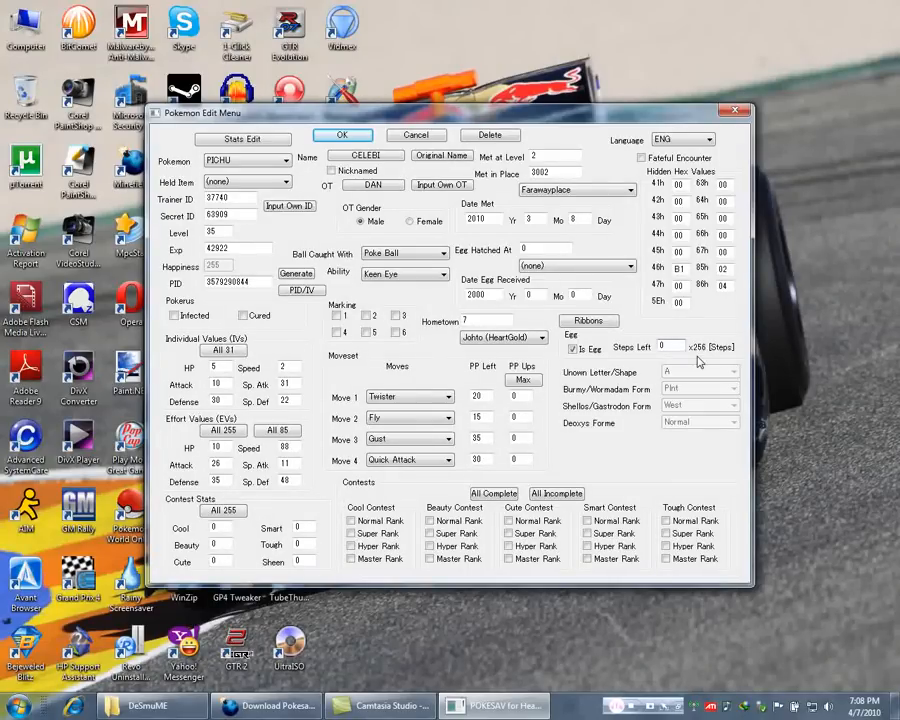
pyautogui.click(410, 396)
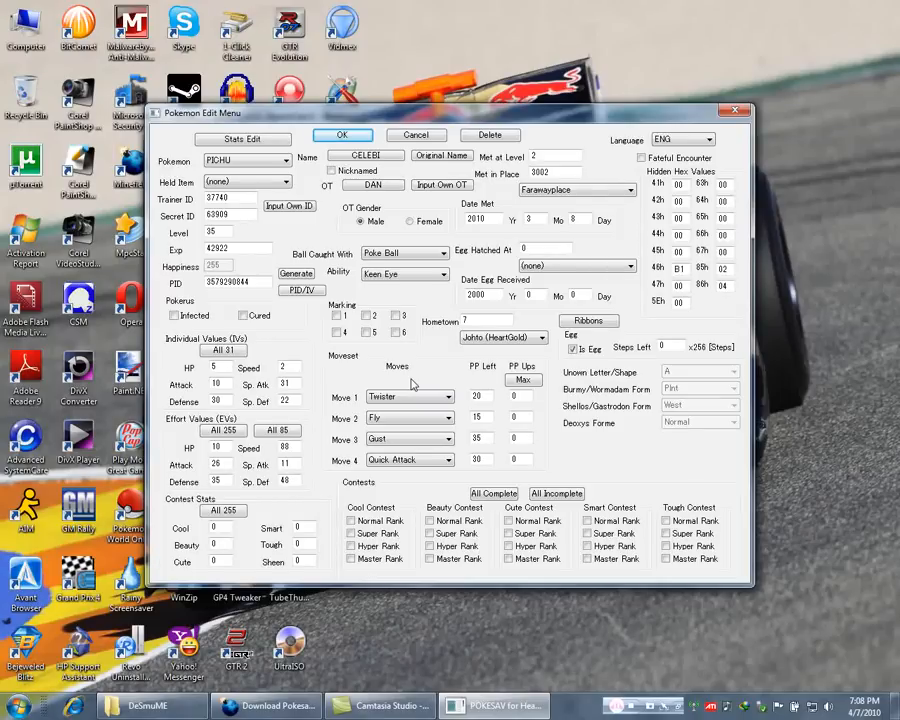
pyautogui.moveTo(208, 300)
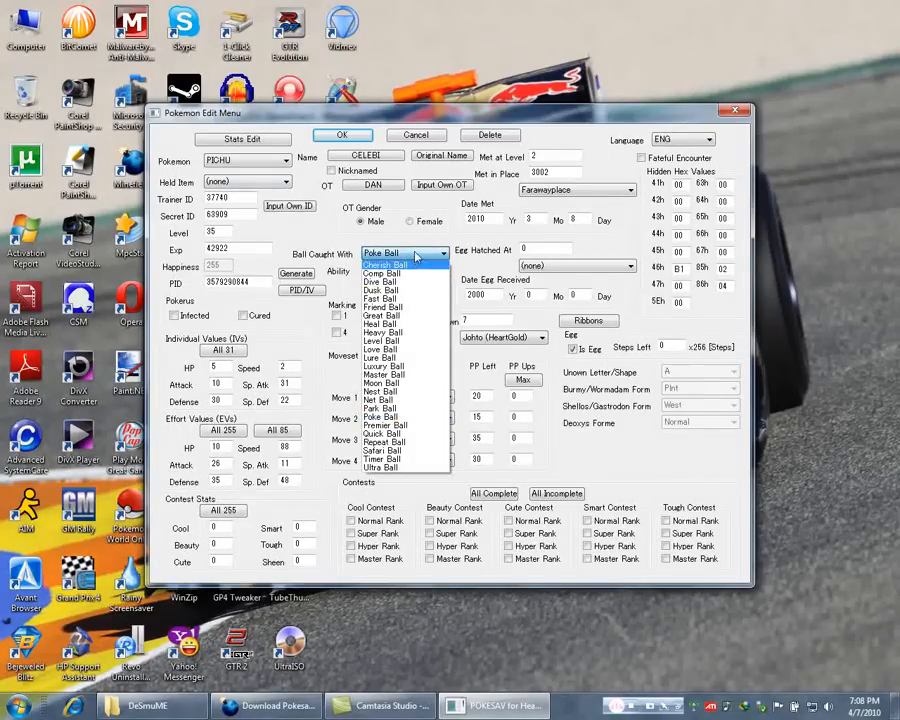
pyautogui.click(380, 264)
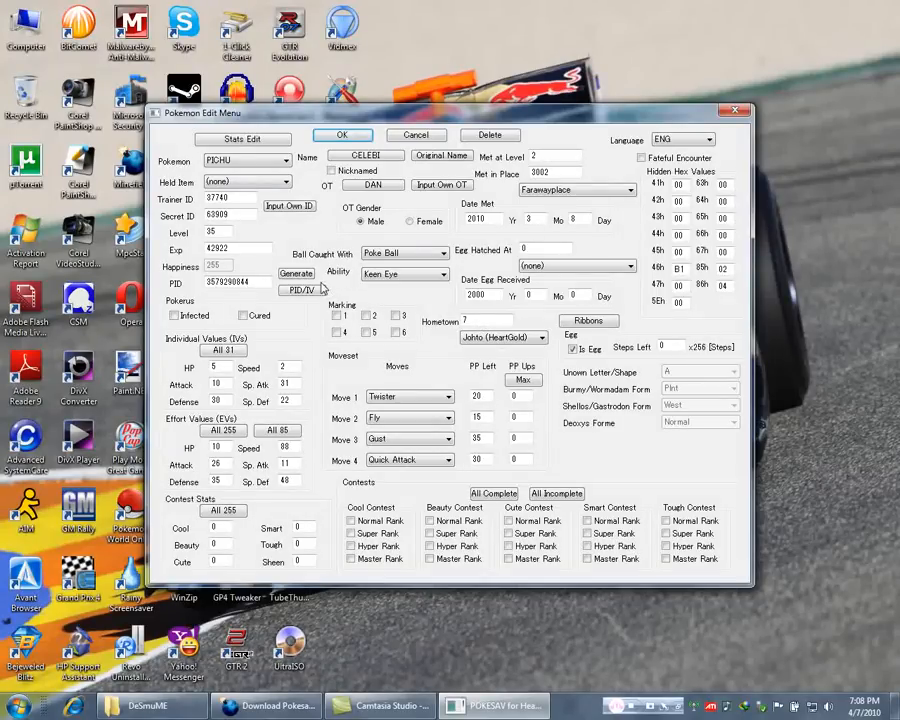
pyautogui.click(284, 160)
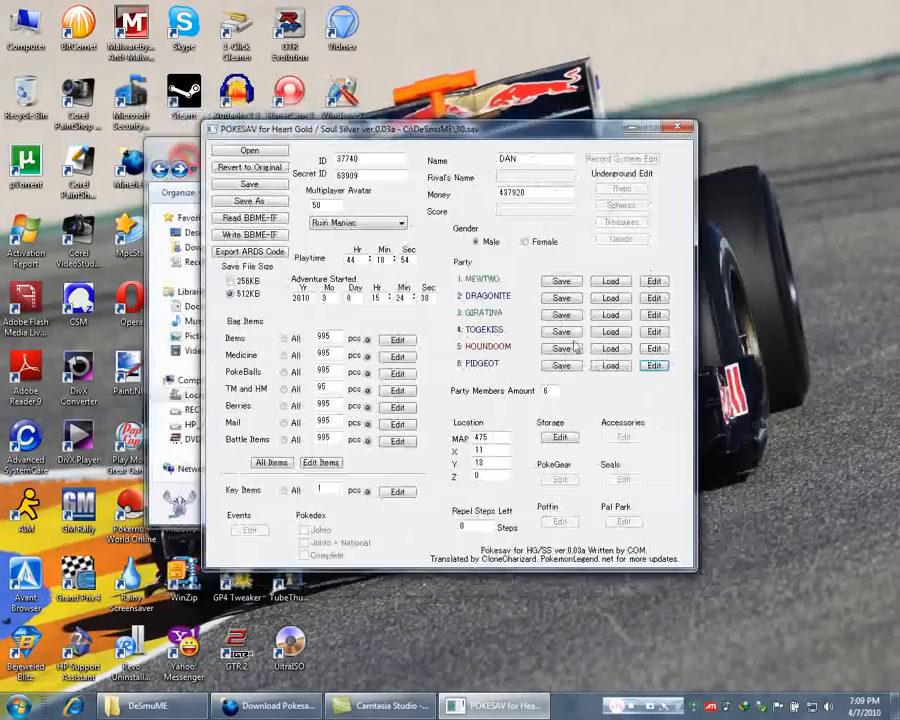
pyautogui.click(560, 436)
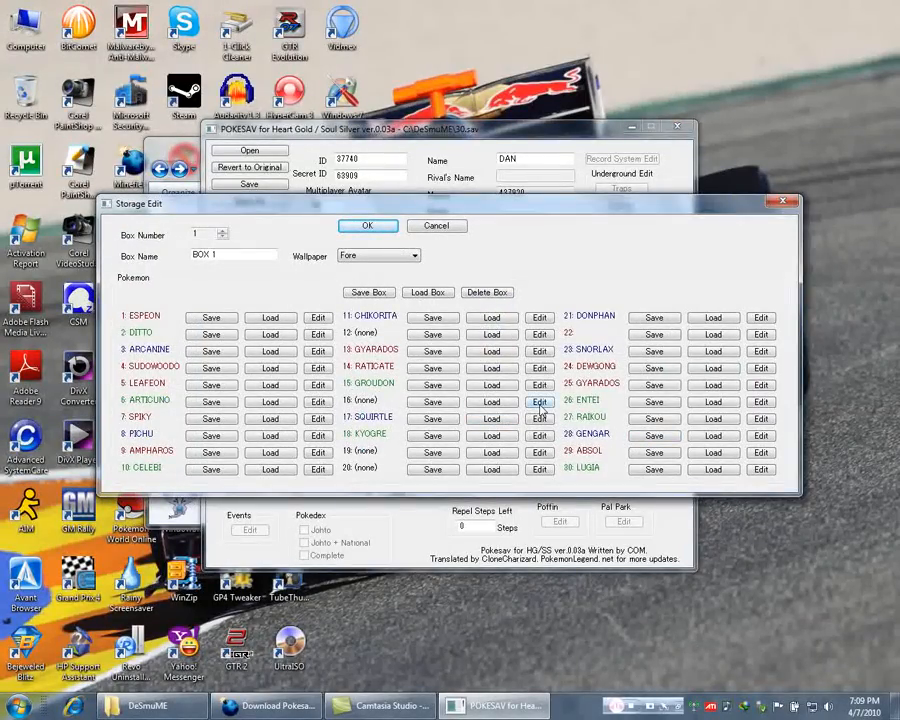
pyautogui.click(540, 400)
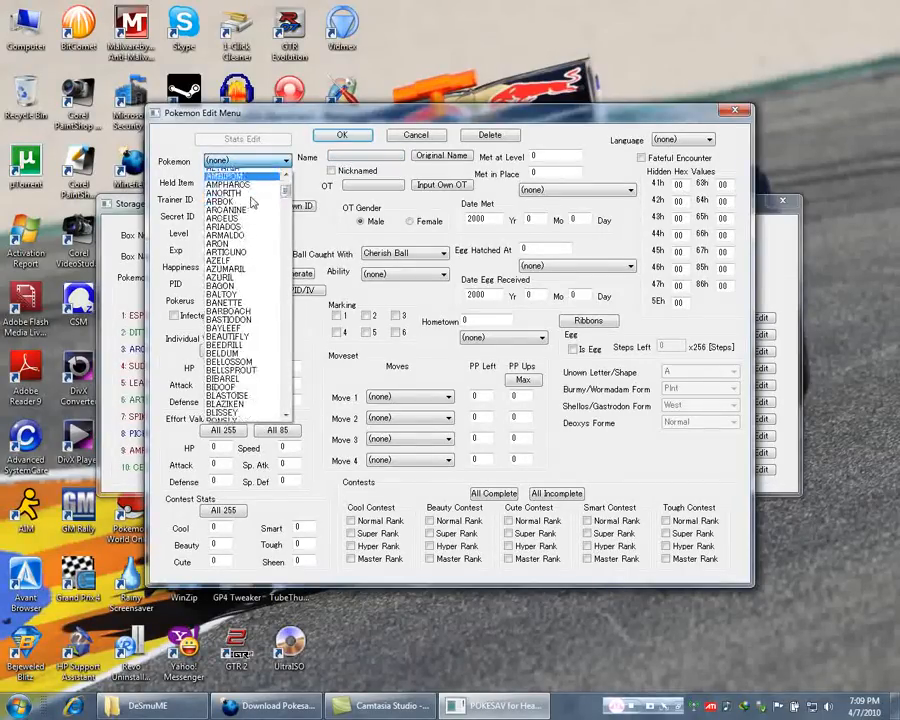
pyautogui.scroll(-3)
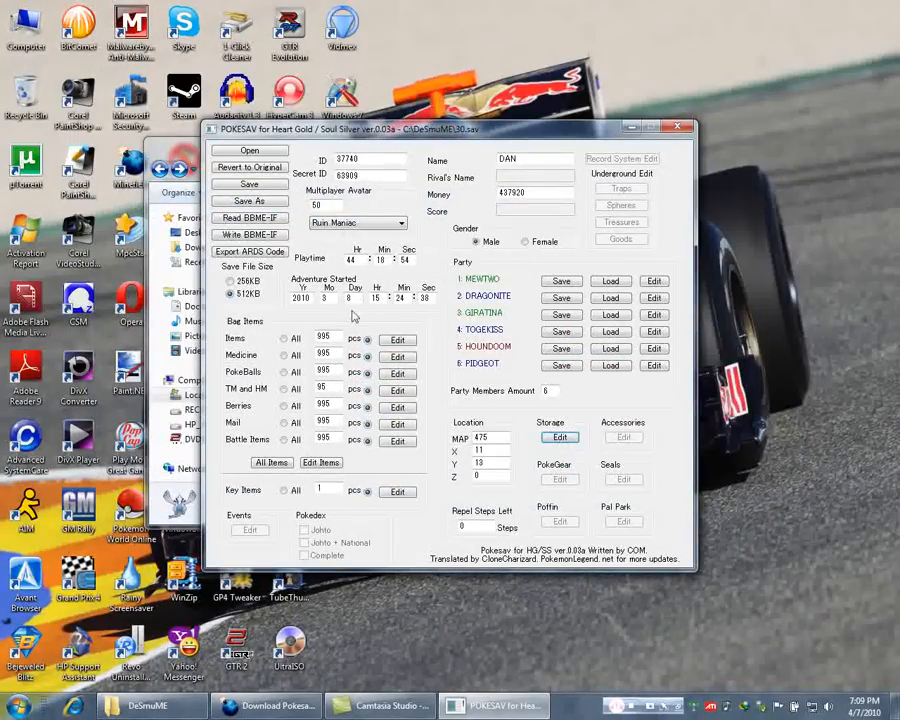
pyautogui.moveTo(548, 384)
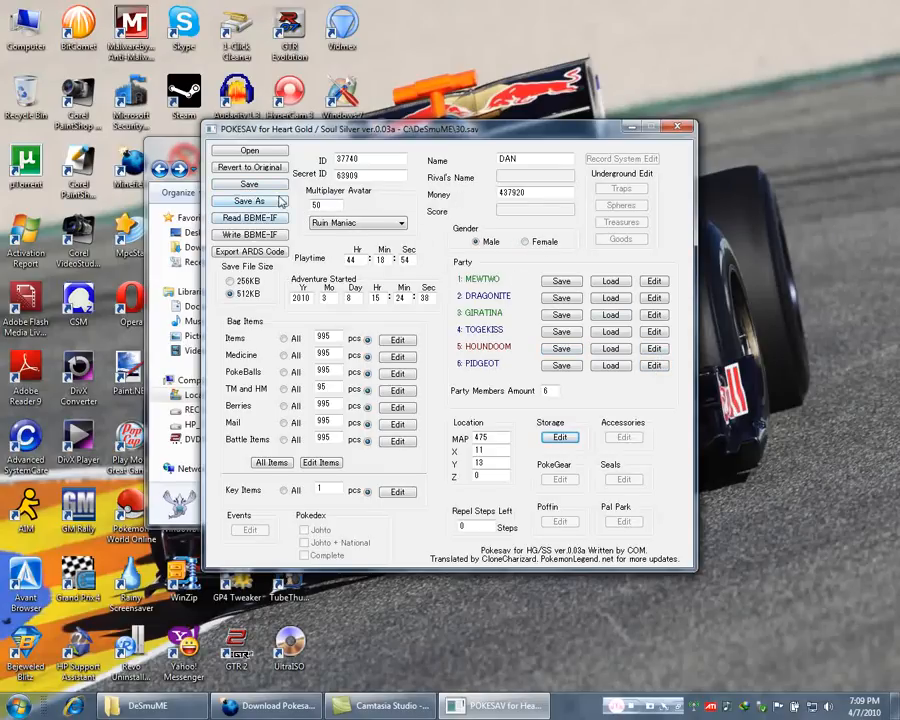
pyautogui.click(248, 200)
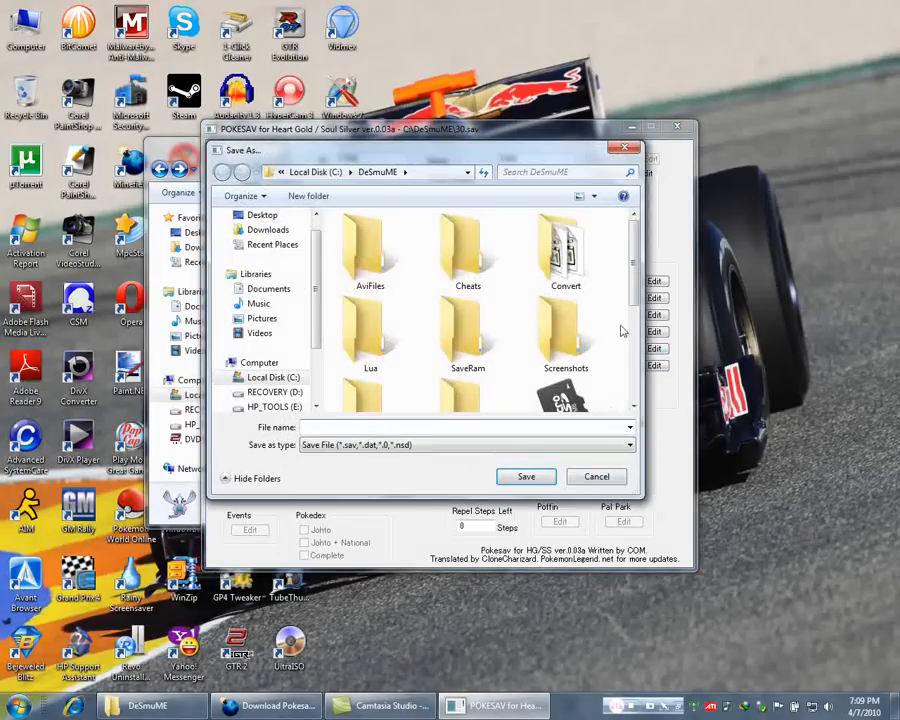
pyautogui.click(526, 476)
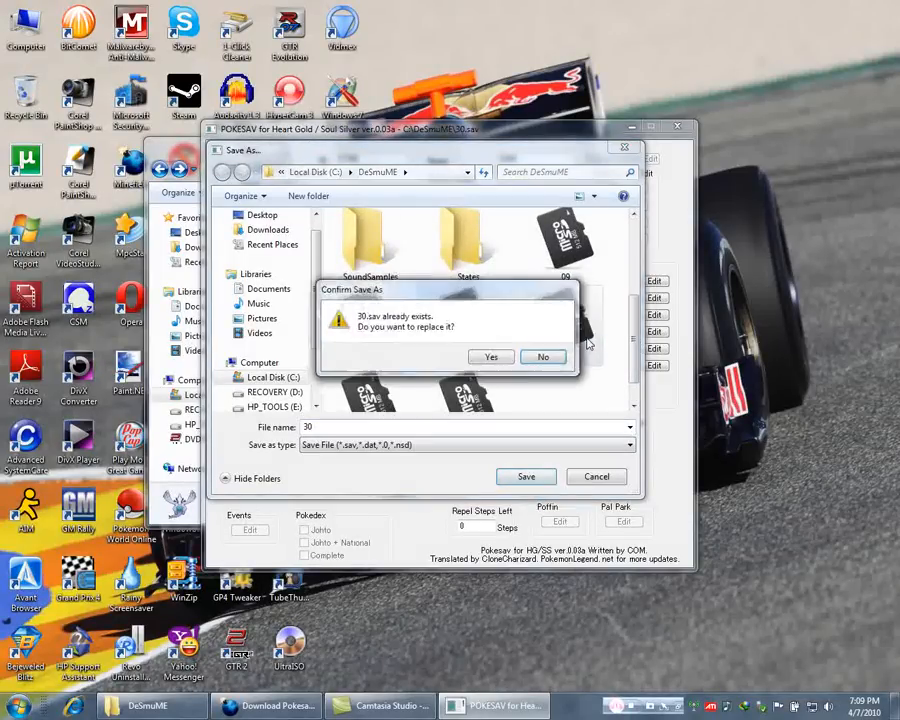
pyautogui.moveTo(530, 330)
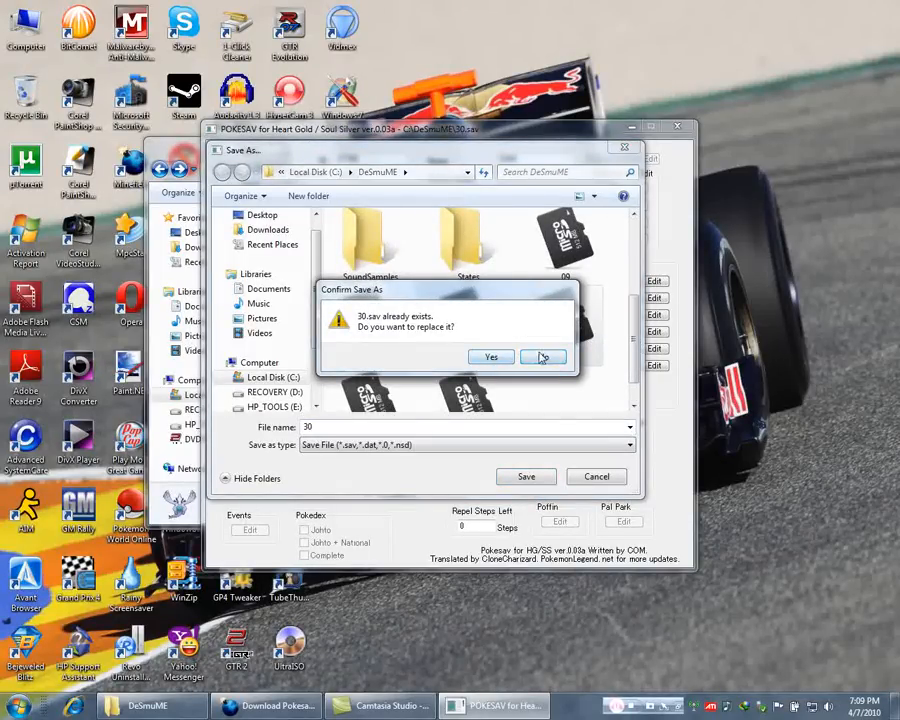
pyautogui.click(492, 356)
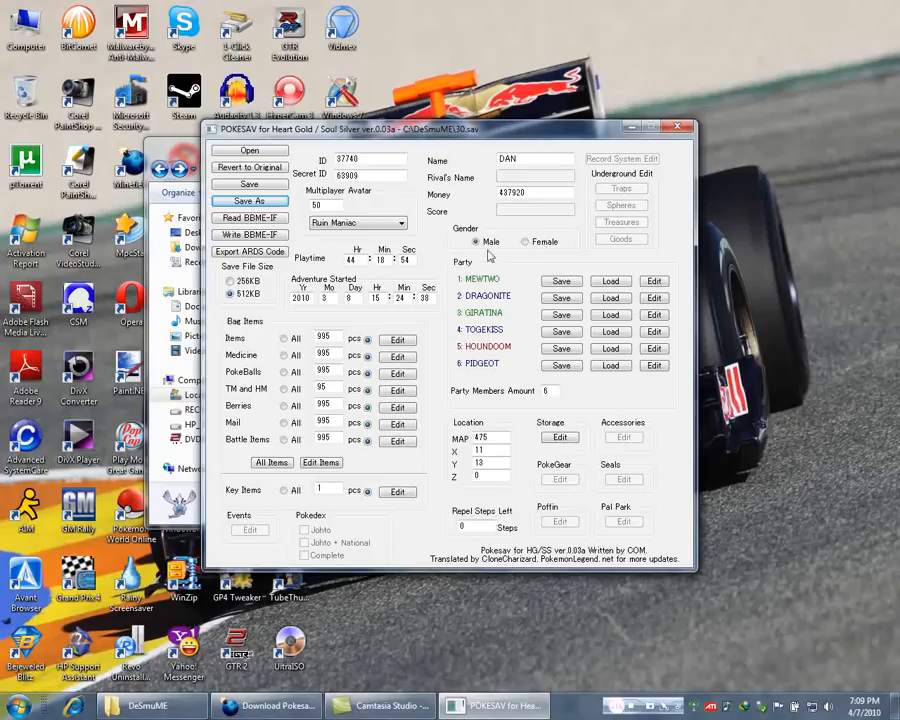
pyautogui.moveTo(510, 284)
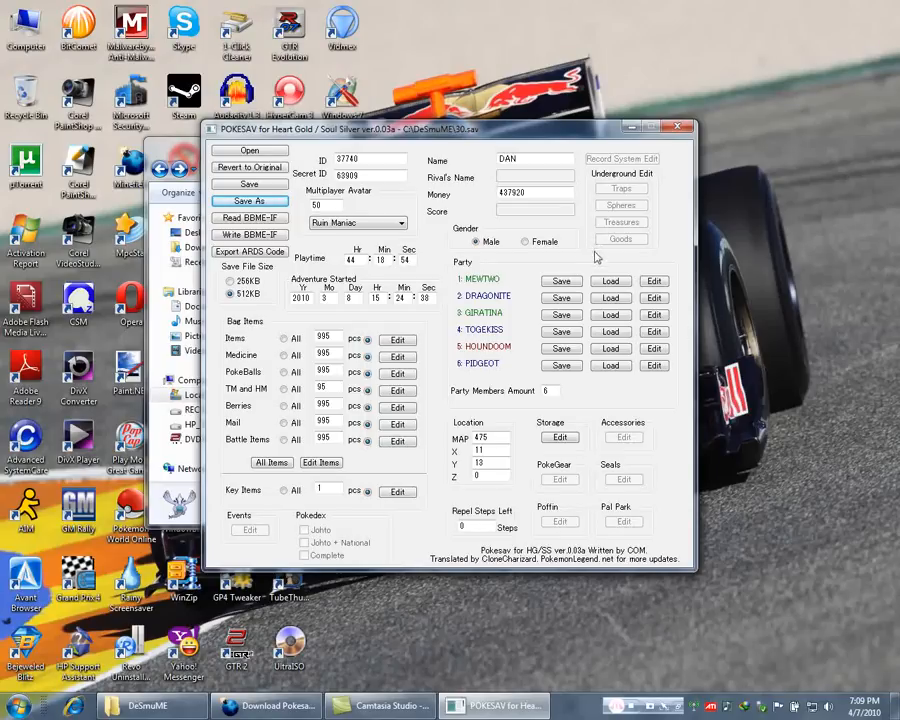
pyautogui.moveTo(572, 460)
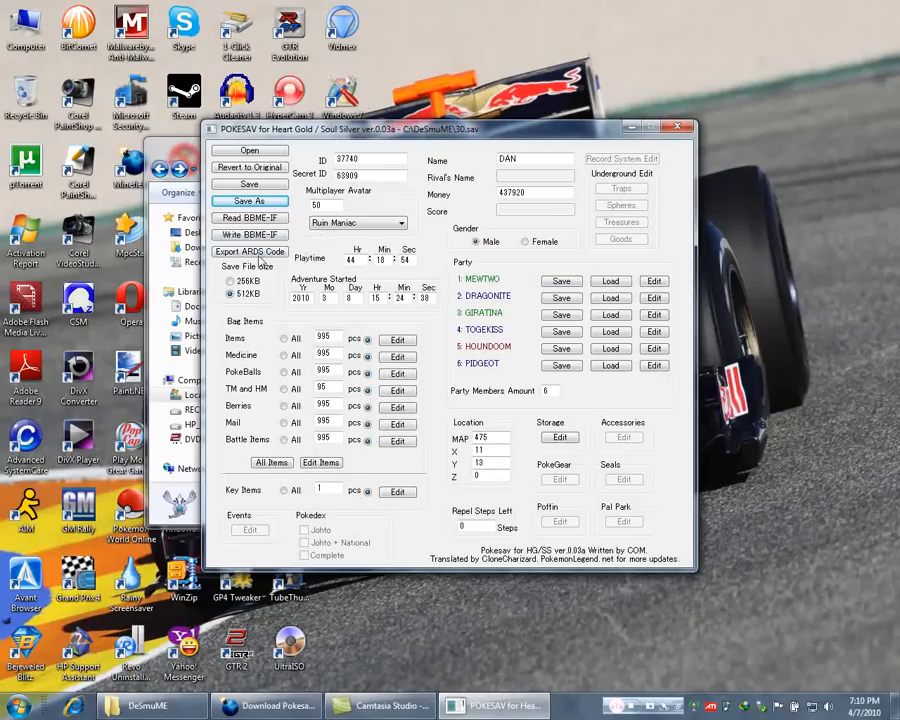
# Review the Export AR/DS Code options, cancel without exporting, and switch to the Pokesav download page in Firefox.
pyautogui.click(250, 252)
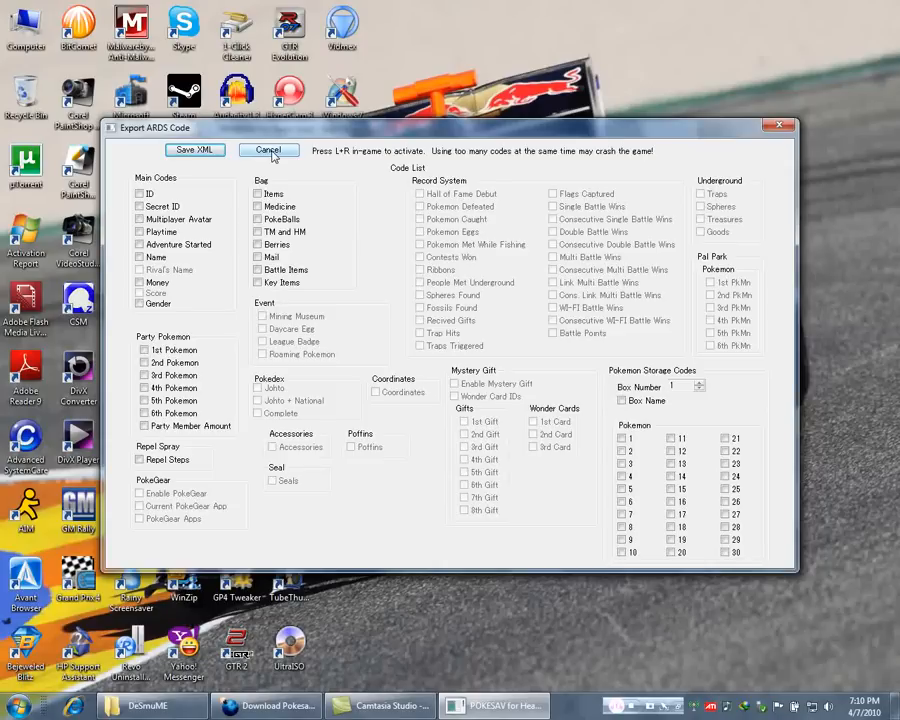
pyautogui.click(268, 150)
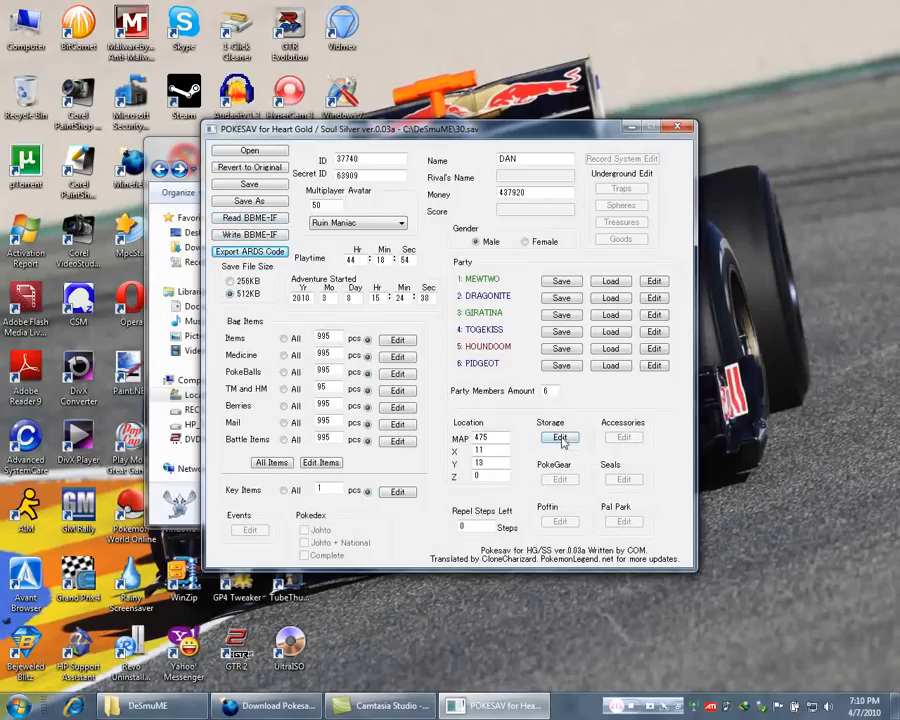
pyautogui.click(560, 438)
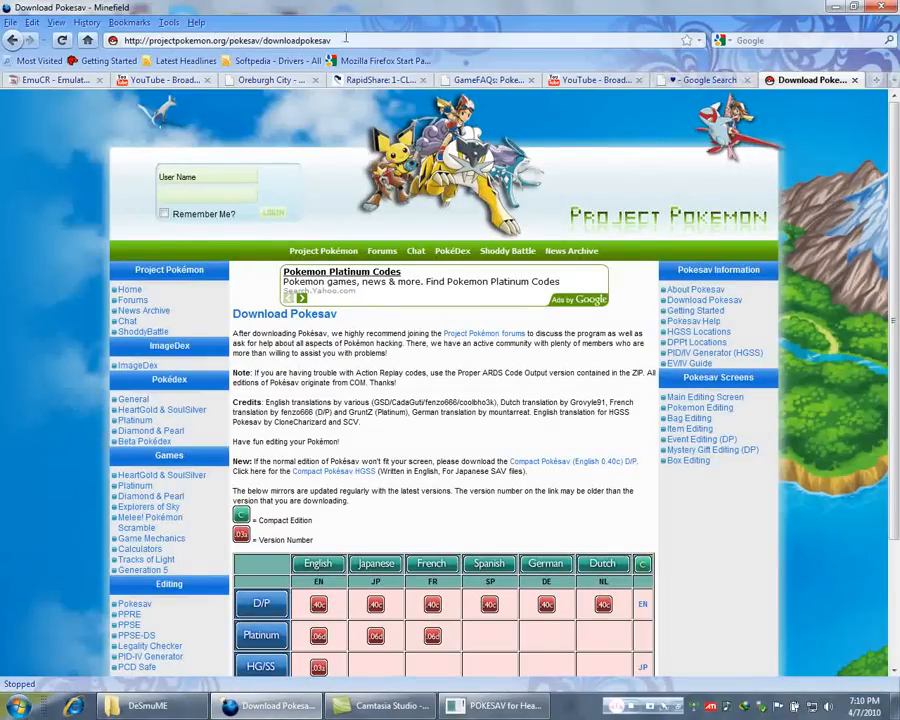
# Go to the Project Pokémon home page and scroll through its news posts.
pyautogui.click(132, 300)
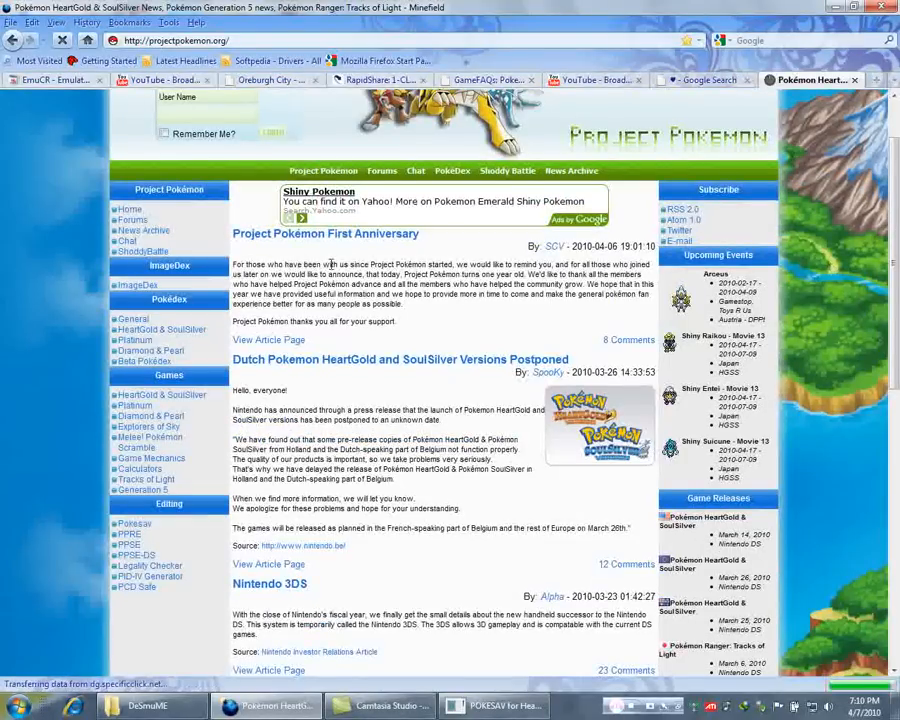
pyautogui.scroll(-3)
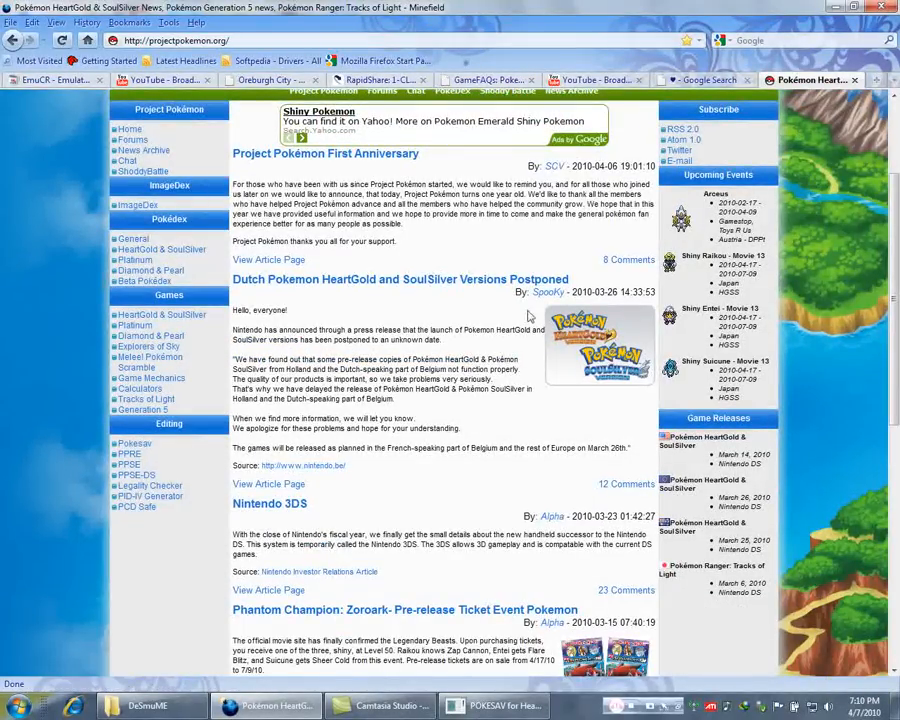
pyautogui.moveTo(240, 300)
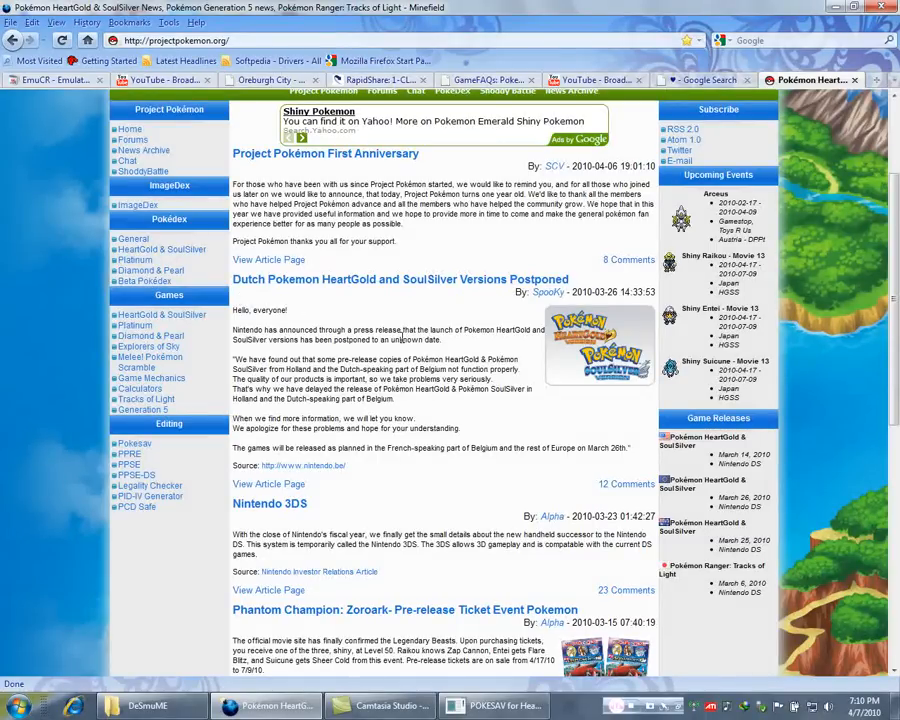
pyautogui.scroll(-3)
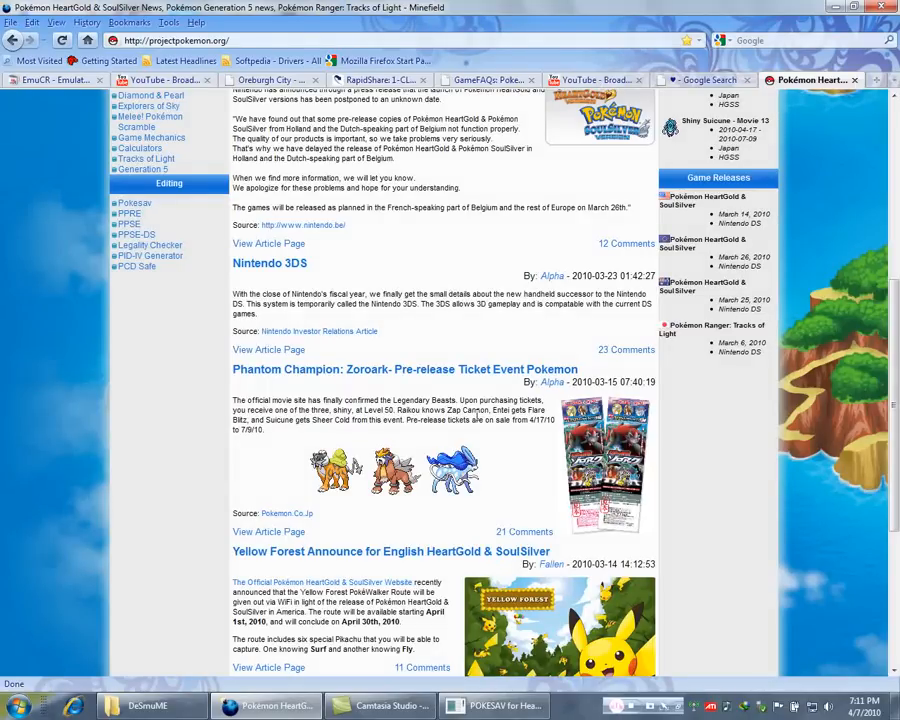
pyautogui.scroll(-3)
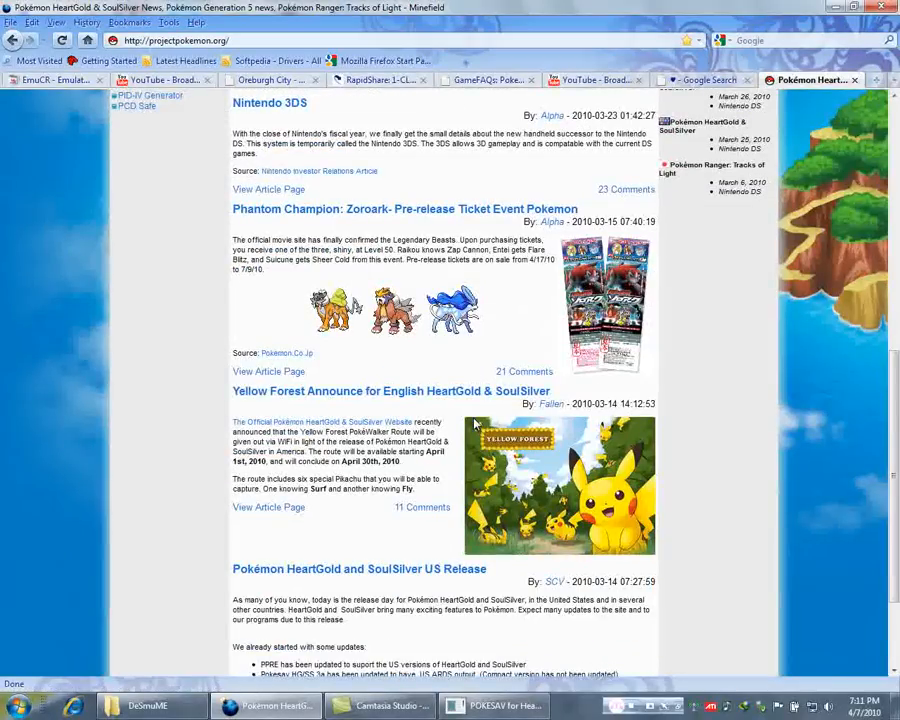
pyautogui.scroll(3)
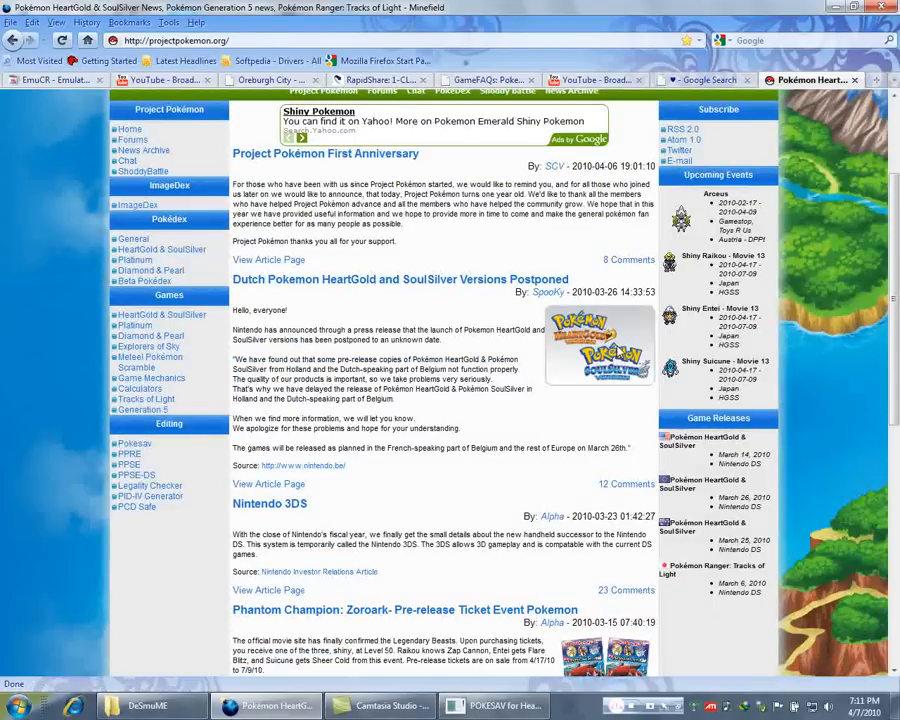
# Read through the Pokesav FAQ page from the Editing sidebar.
pyautogui.click(134, 444)
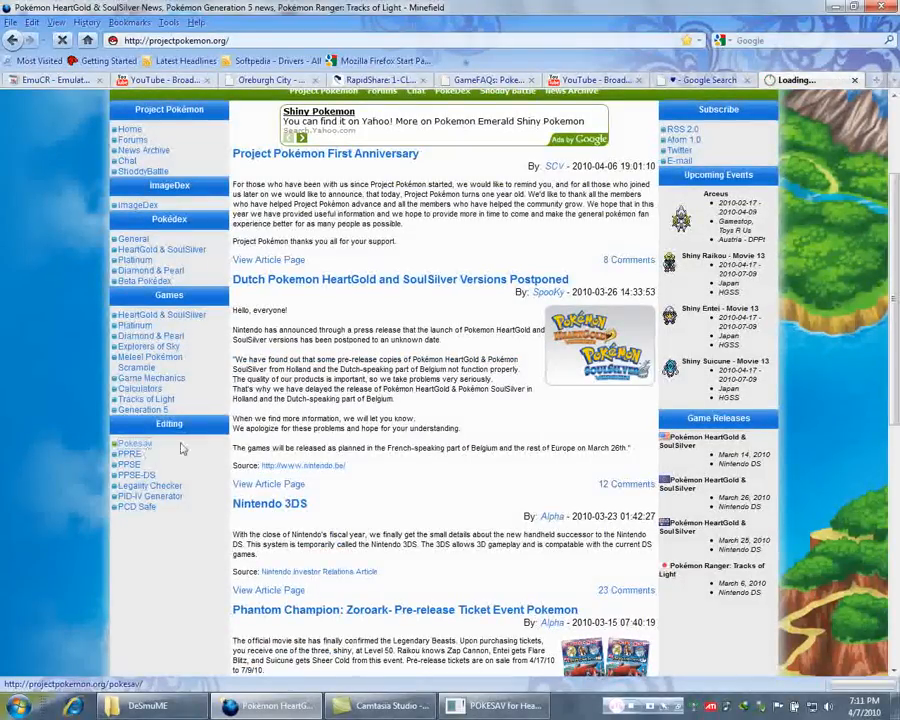
pyautogui.scroll(-3)
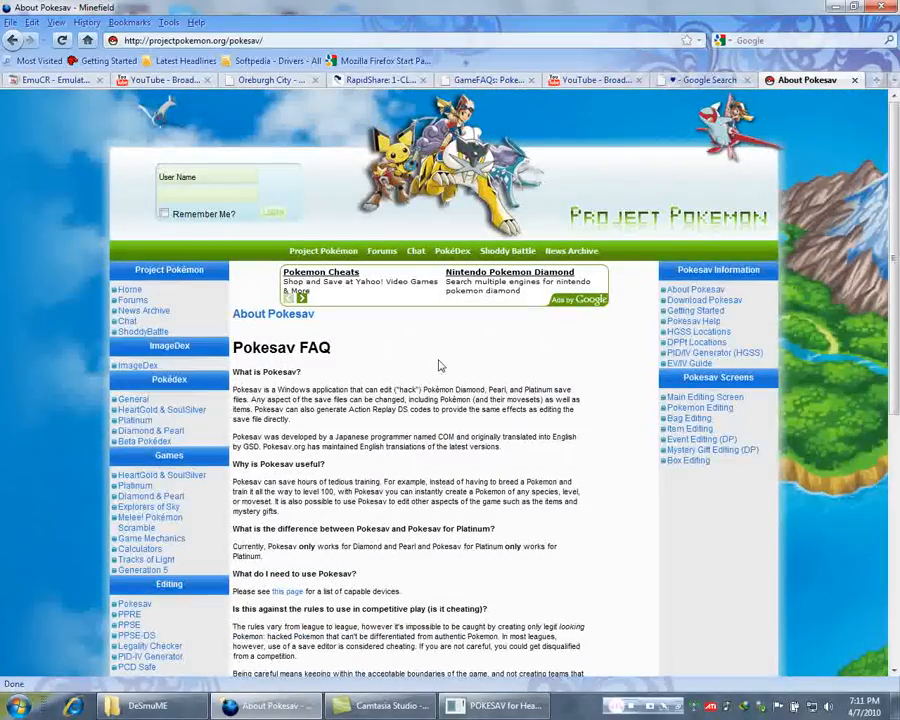
pyautogui.scroll(-3)
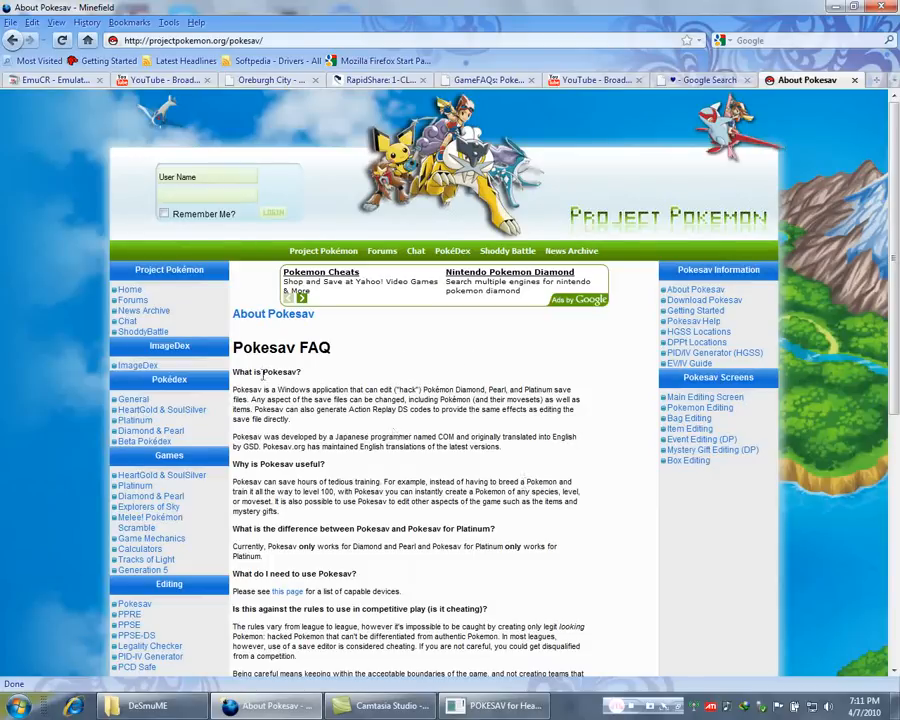
# Return to the Pokesav download page, then switch to the YouTube uploaded-videos tab.
pyautogui.click(704, 300)
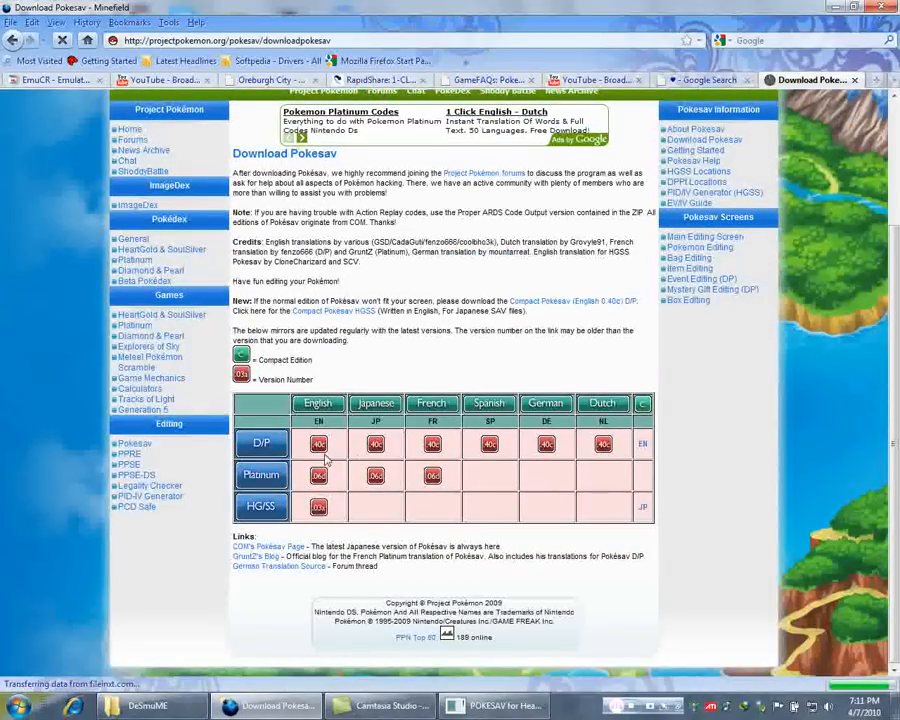
pyautogui.click(318, 444)
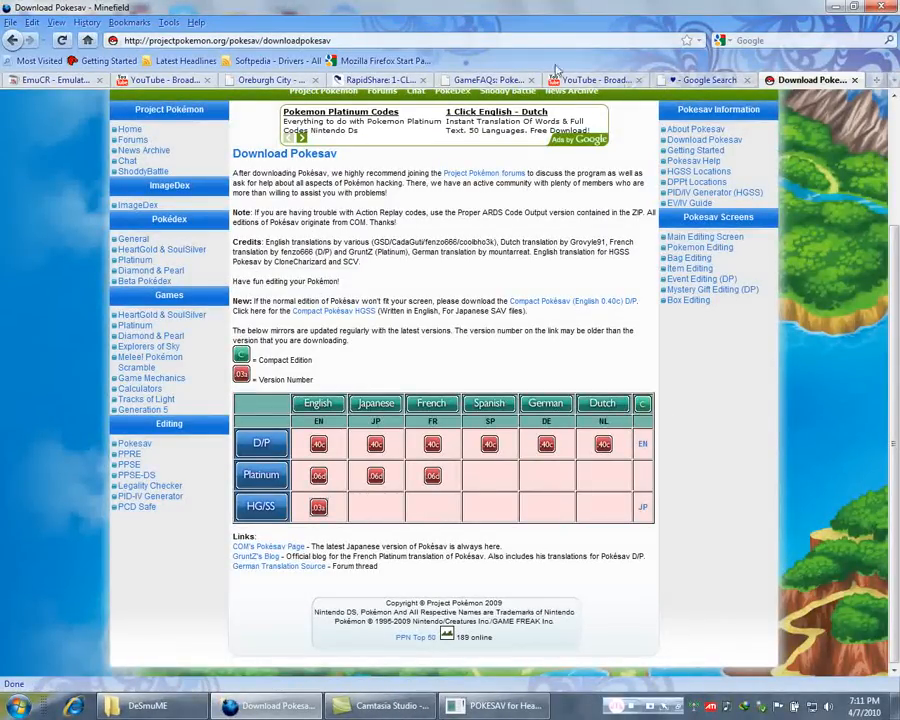
pyautogui.click(590, 80)
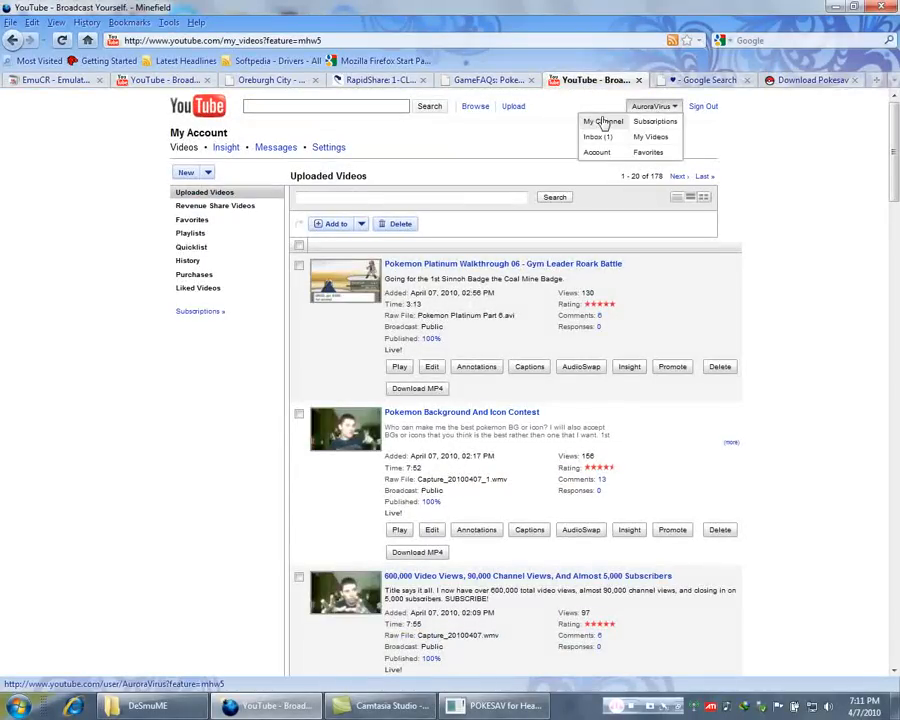
# View the account's own YouTube channel page and scroll through its contents.
pyautogui.click(600, 122)
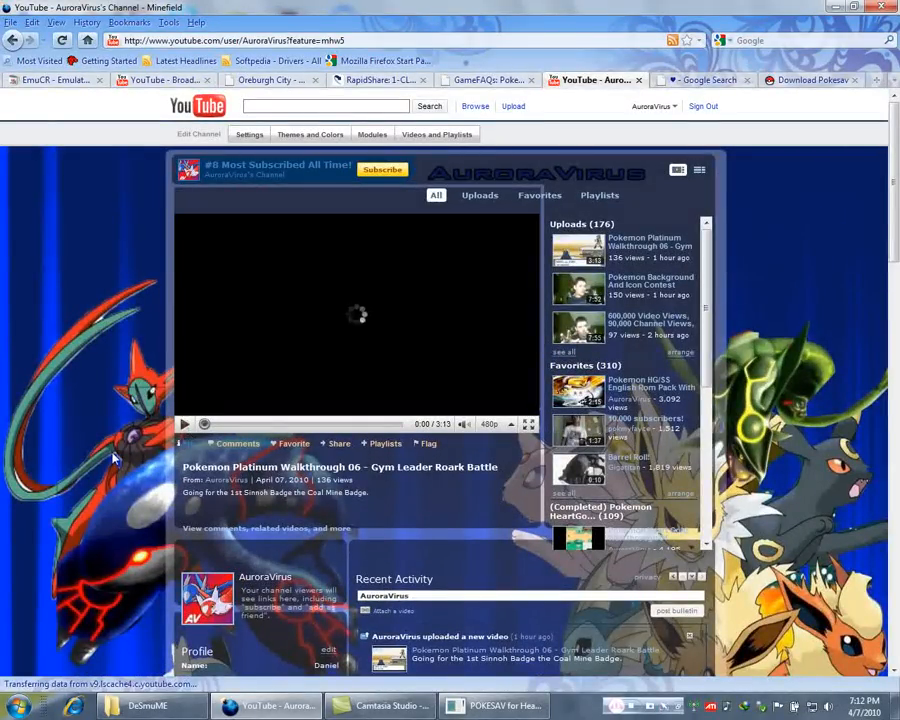
pyautogui.scroll(-3)
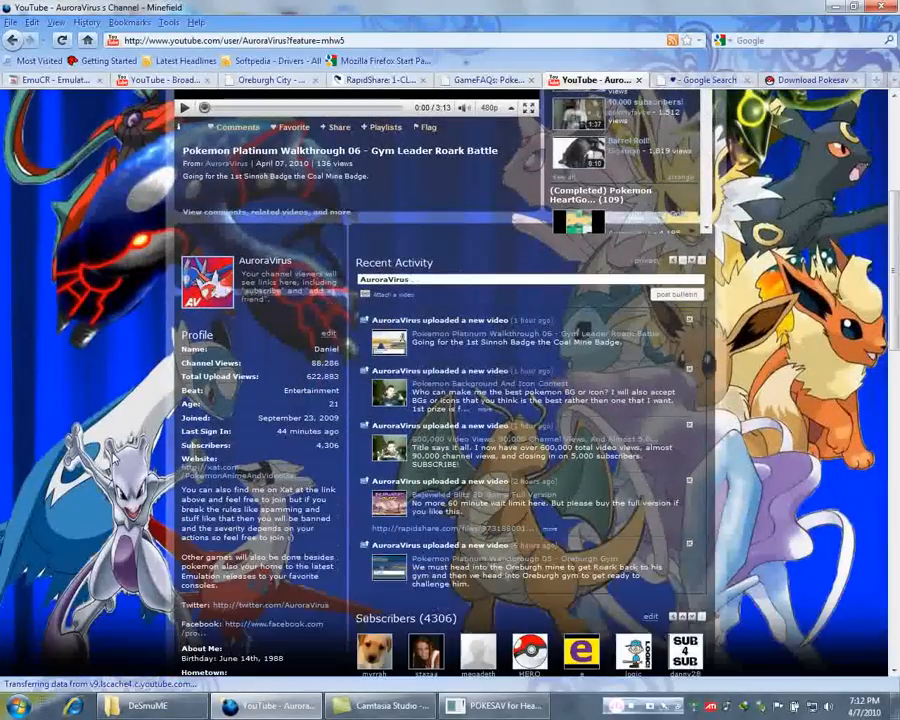
pyautogui.scroll(-3)
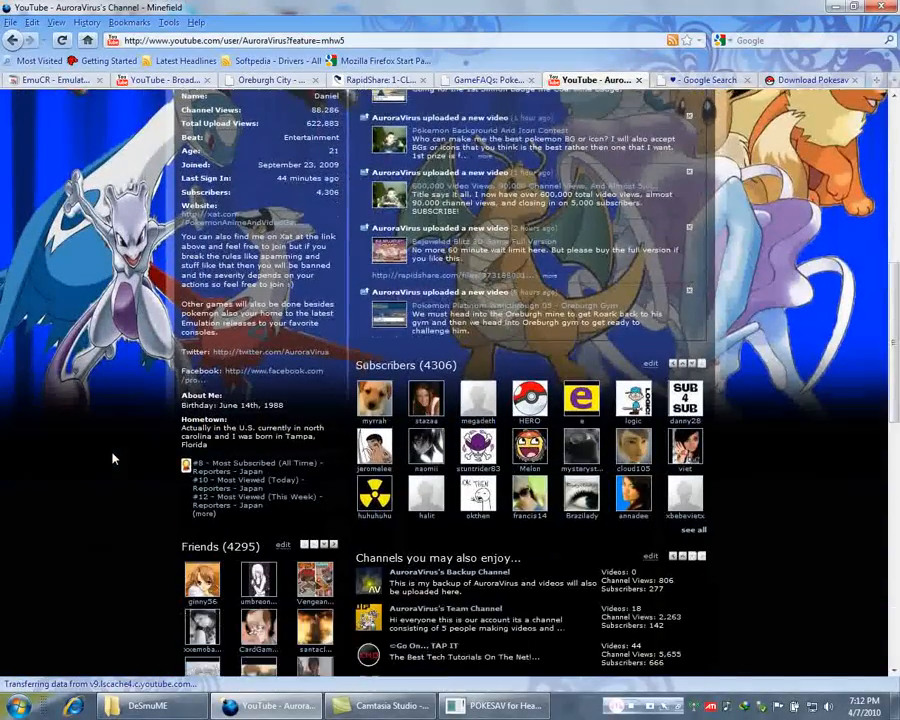
pyautogui.scroll(-3)
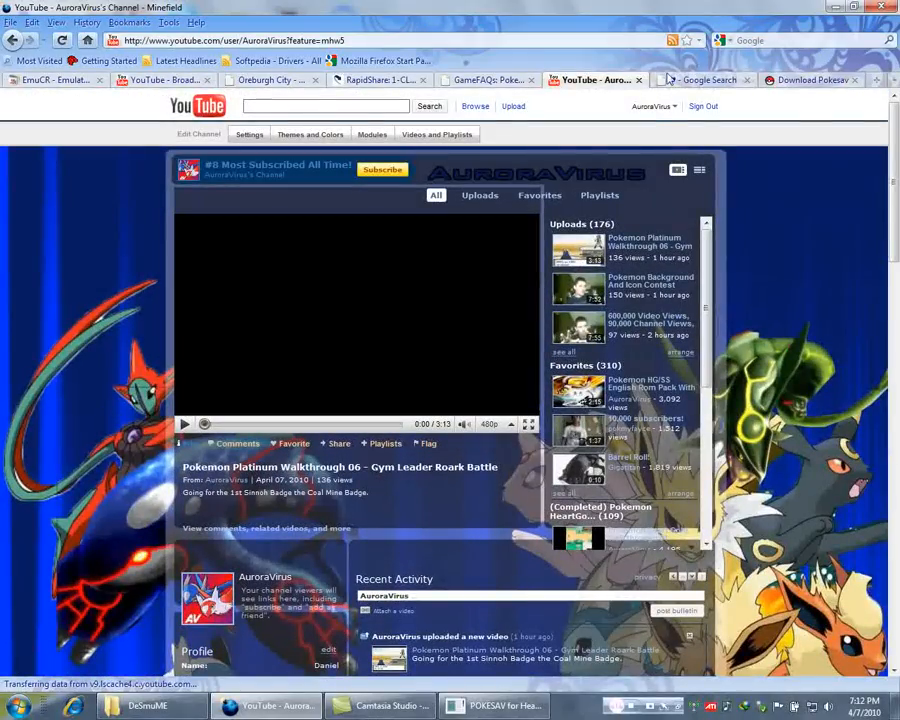
# Reopen the account shortcuts dropdown, then switch back to PokéSav with the loaded save.
pyautogui.click(652, 106)
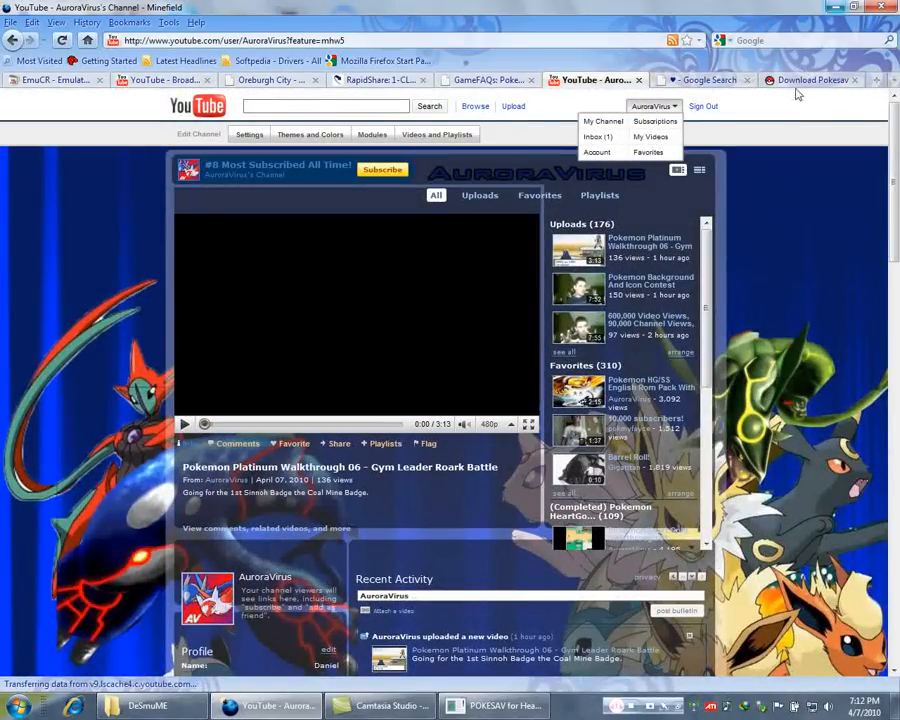
pyautogui.click(810, 80)
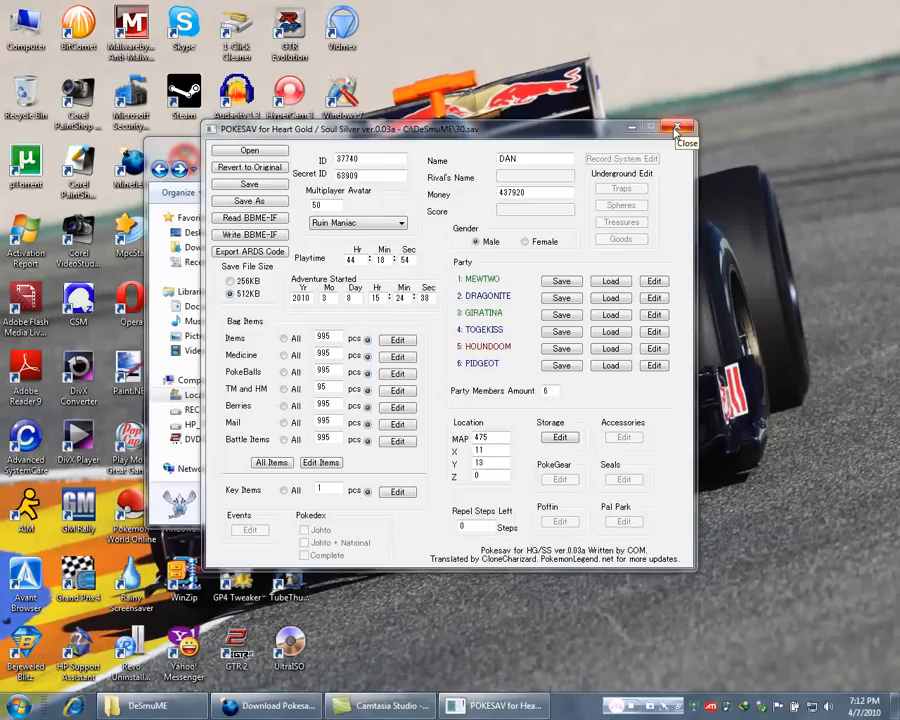
pyautogui.moveTo(680, 128)
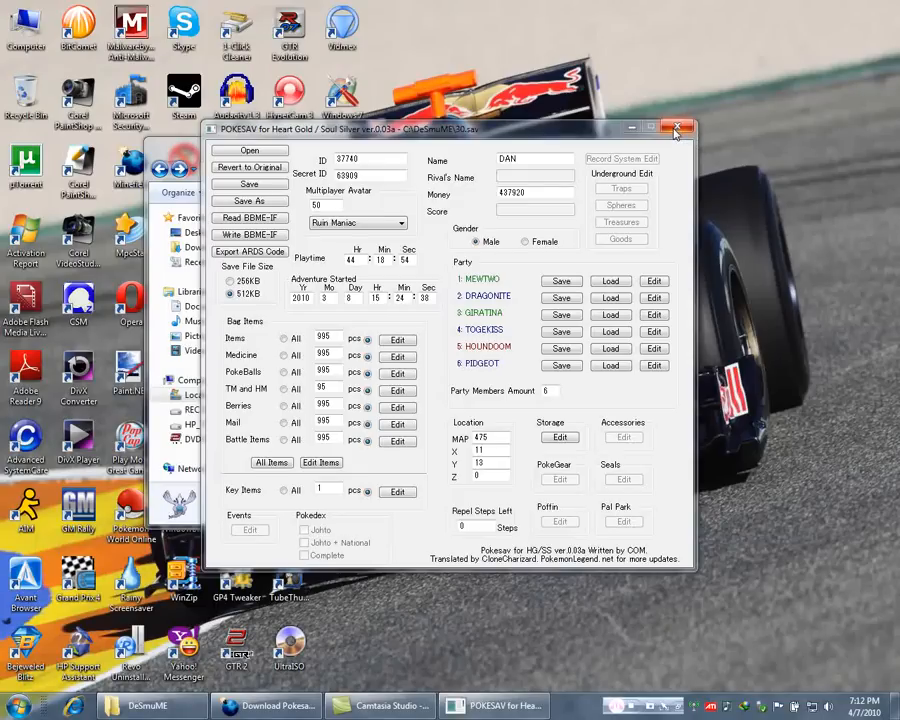